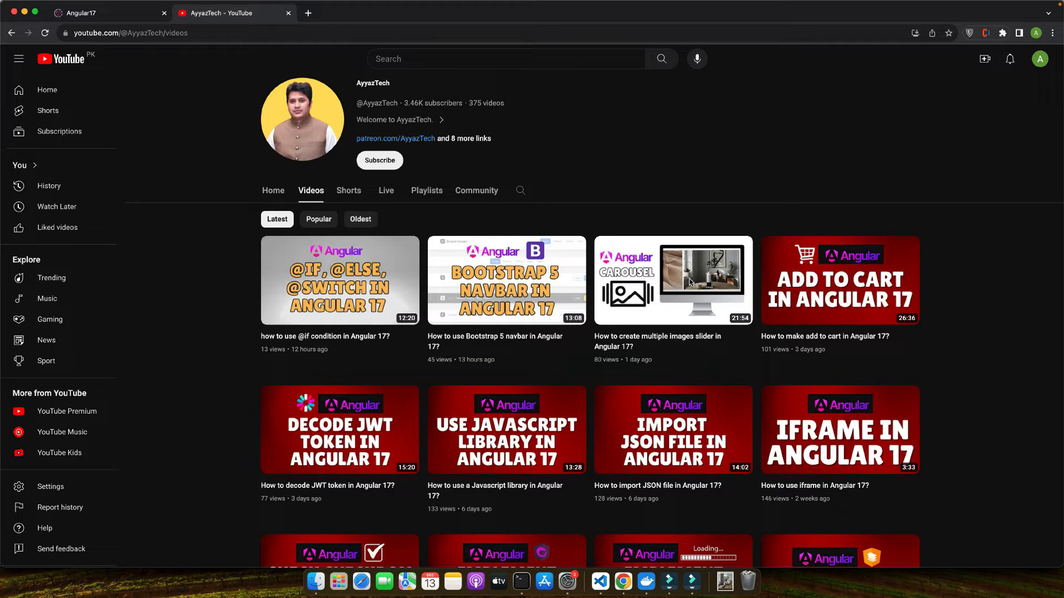
# Run ng version in the terminal to confirm Angular CLI 17.0.0, Node 18.16.0 and npm 9.5.1.
pyautogui.click(520, 581)
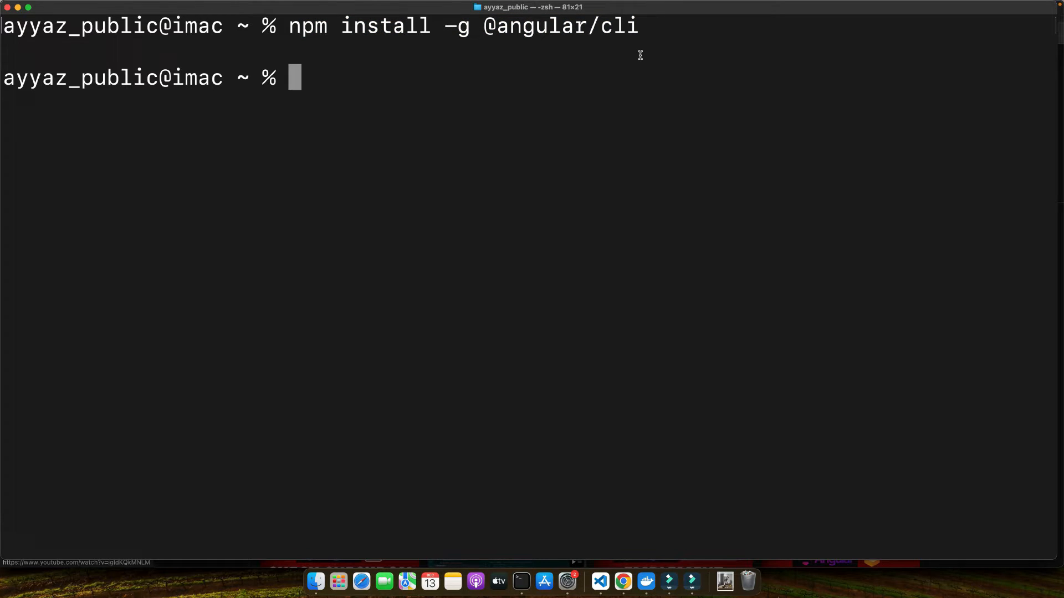
pyautogui.write('ng version')
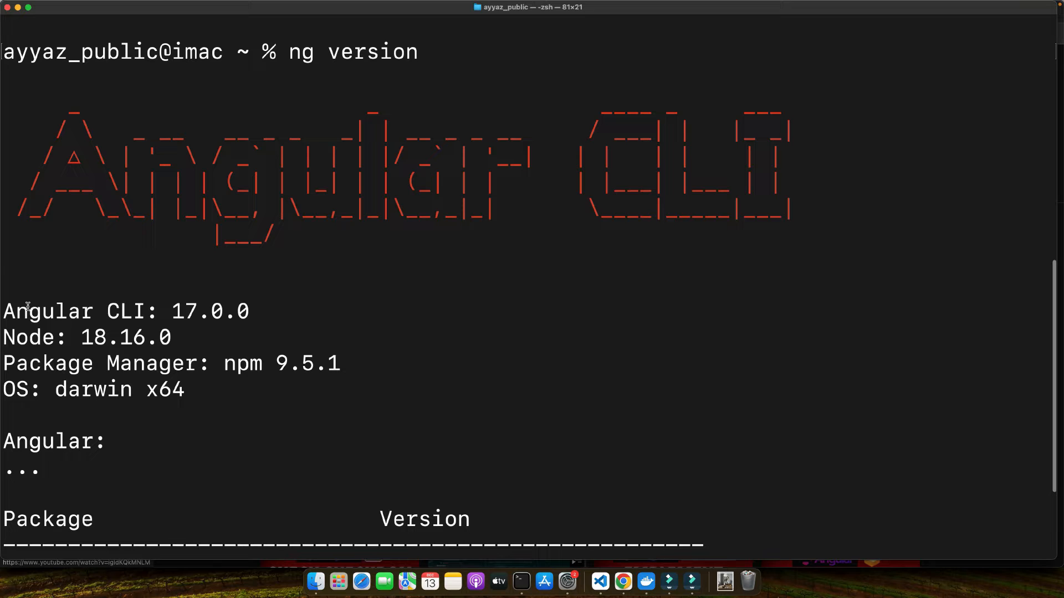
pyautogui.moveTo(203, 363)
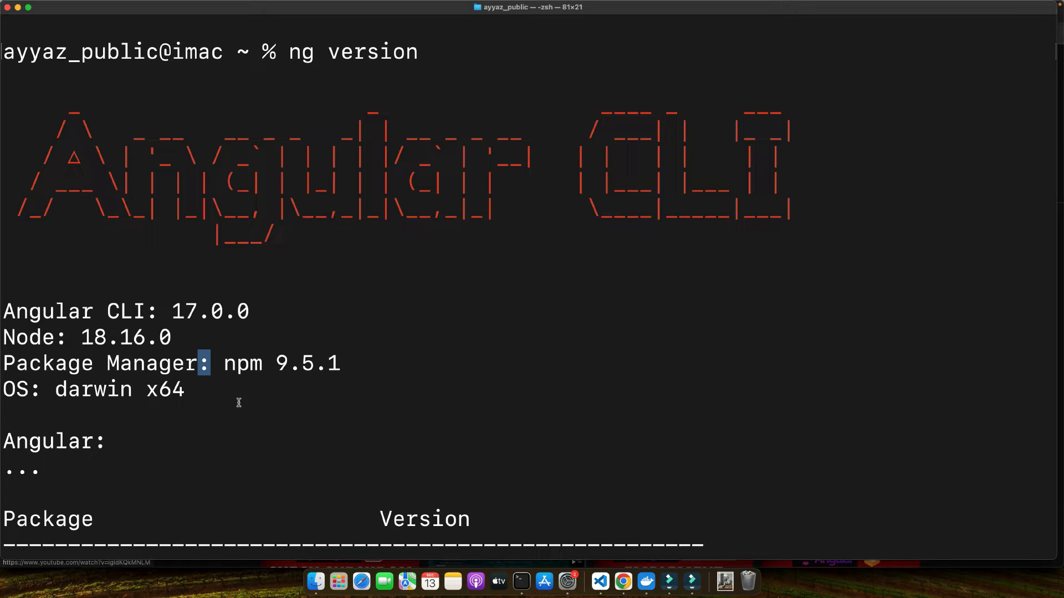
pyautogui.moveTo(379, 469)
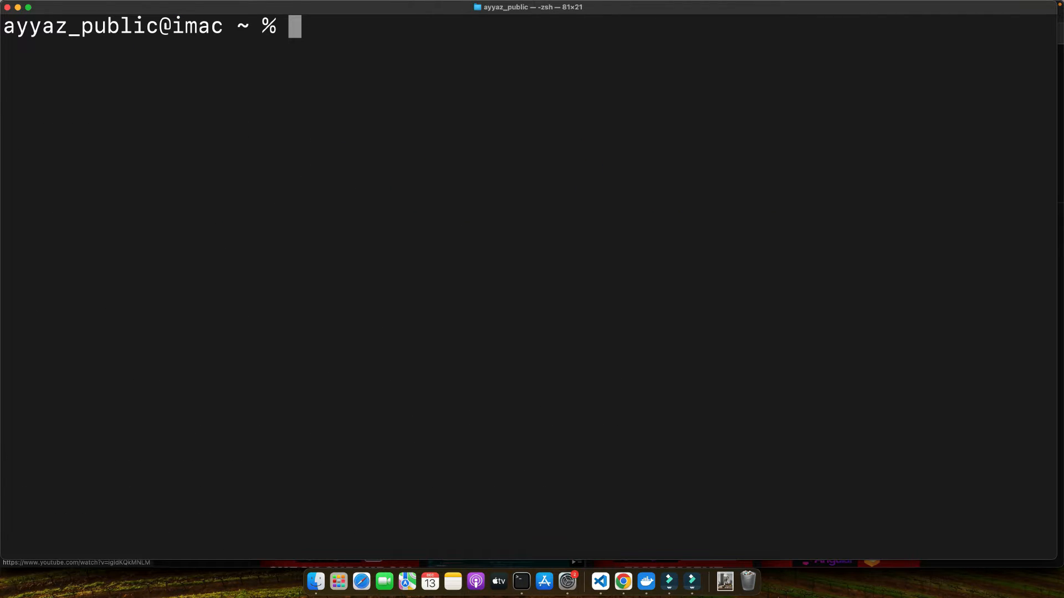
# Demo ng new project-name and cd project-name, clear them, then run code . for angular17.
pyautogui.write('ng p')
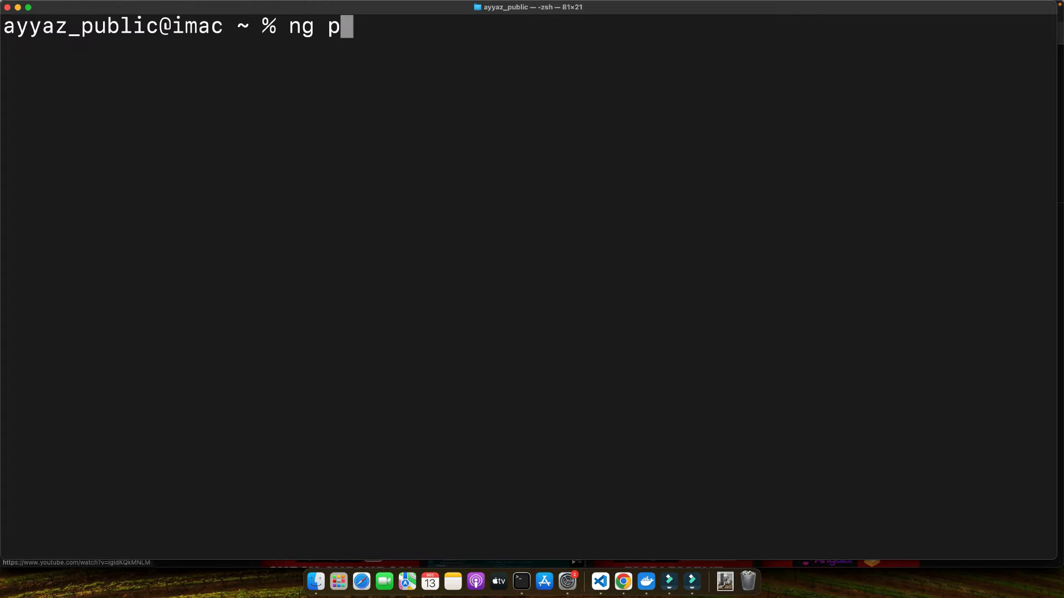
pyautogui.write('ew project-name')
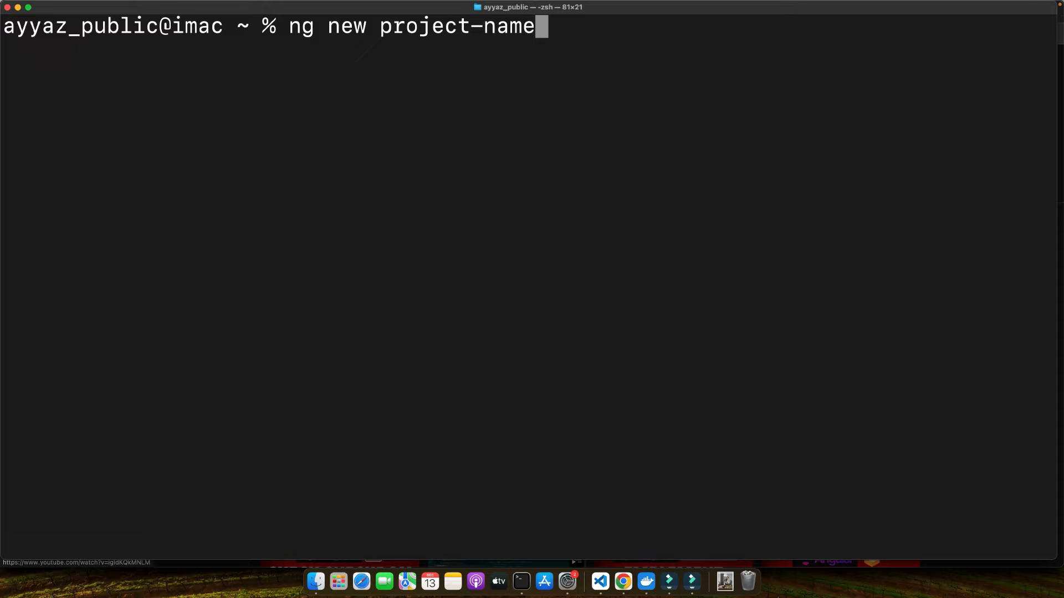
pyautogui.moveTo(456, 498)
pyautogui.write('cd')
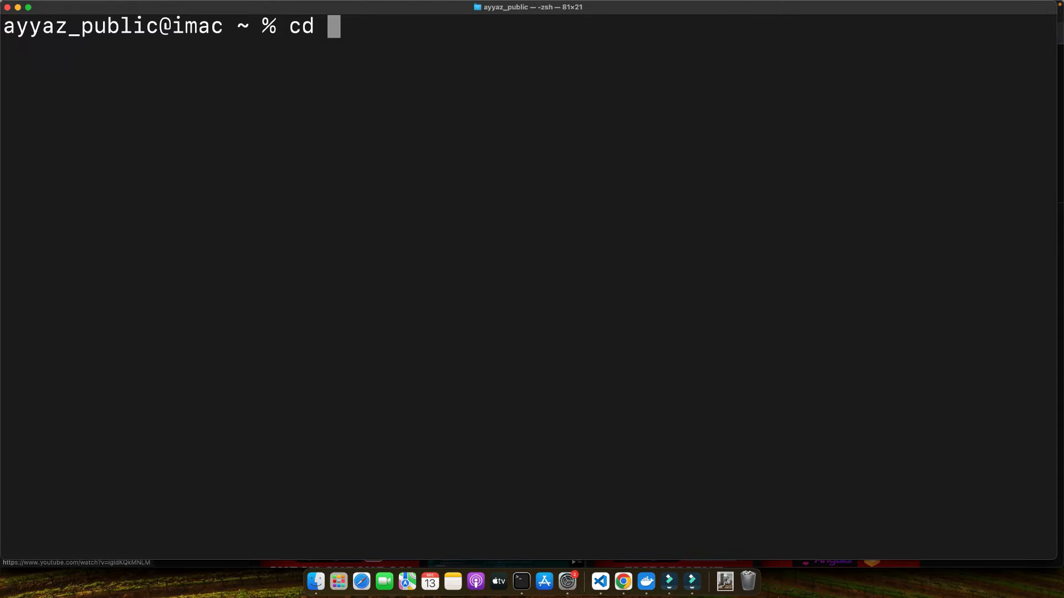
pyautogui.write('project-nam')
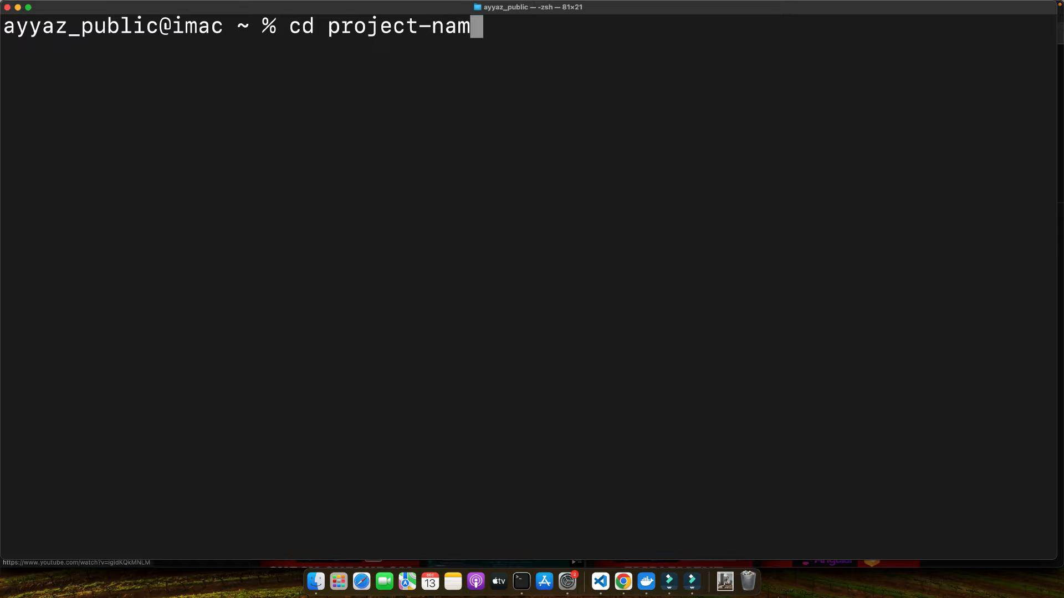
pyautogui.press('Backspace')
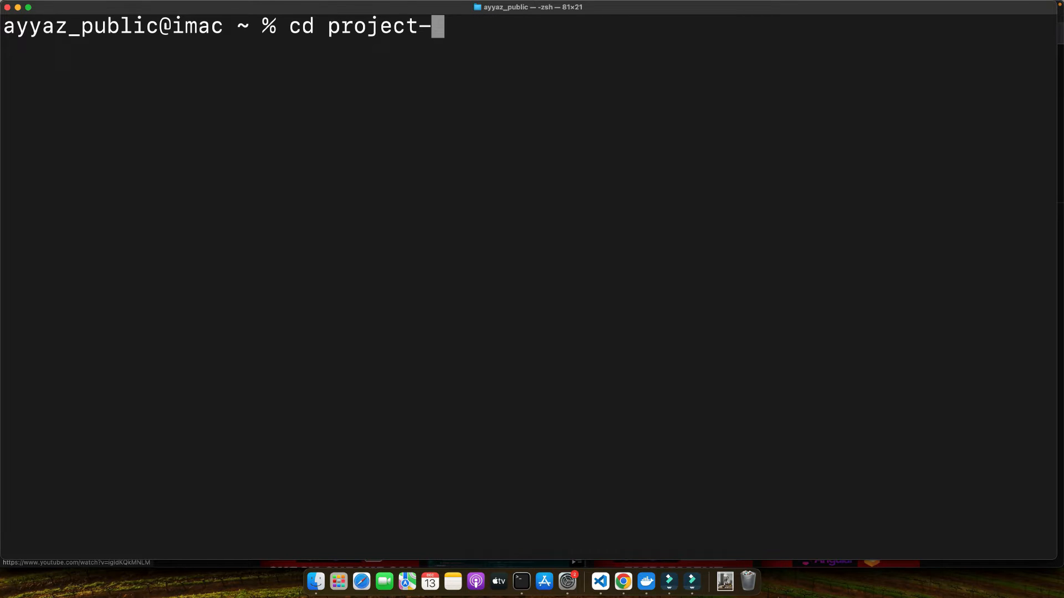
pyautogui.press('ctrl+u')
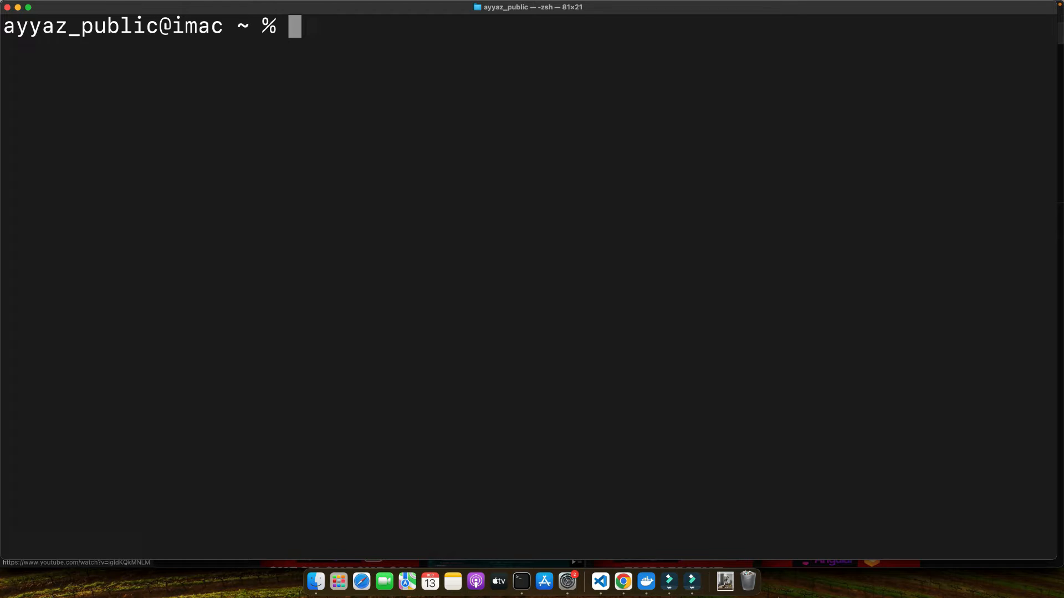
pyautogui.write('code')
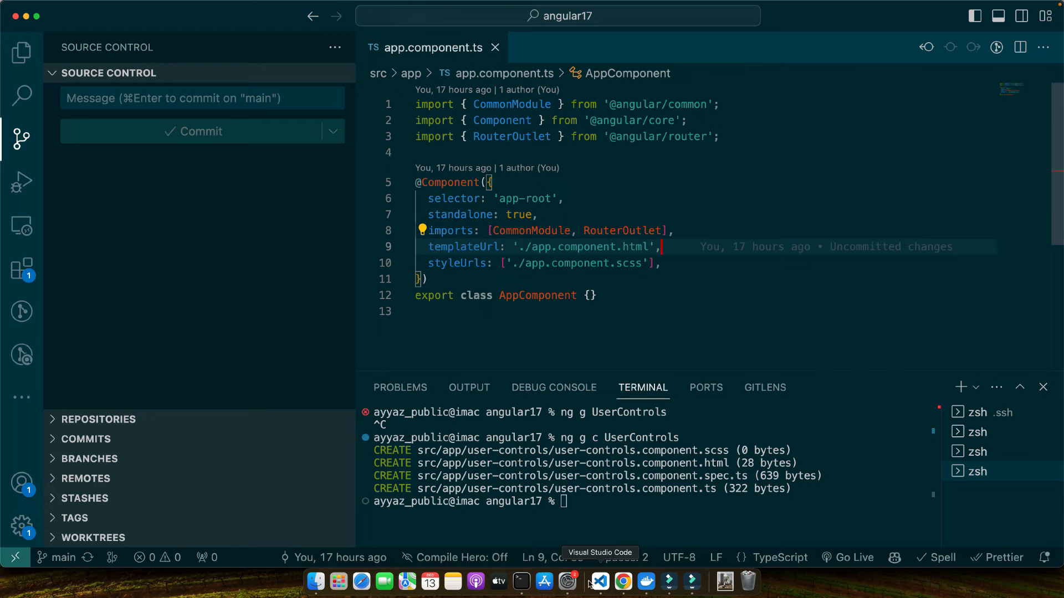
# Generate the ngclass-demo component with ng g c ngclass-demo in the integrated terminal.
pyautogui.click(22, 52)
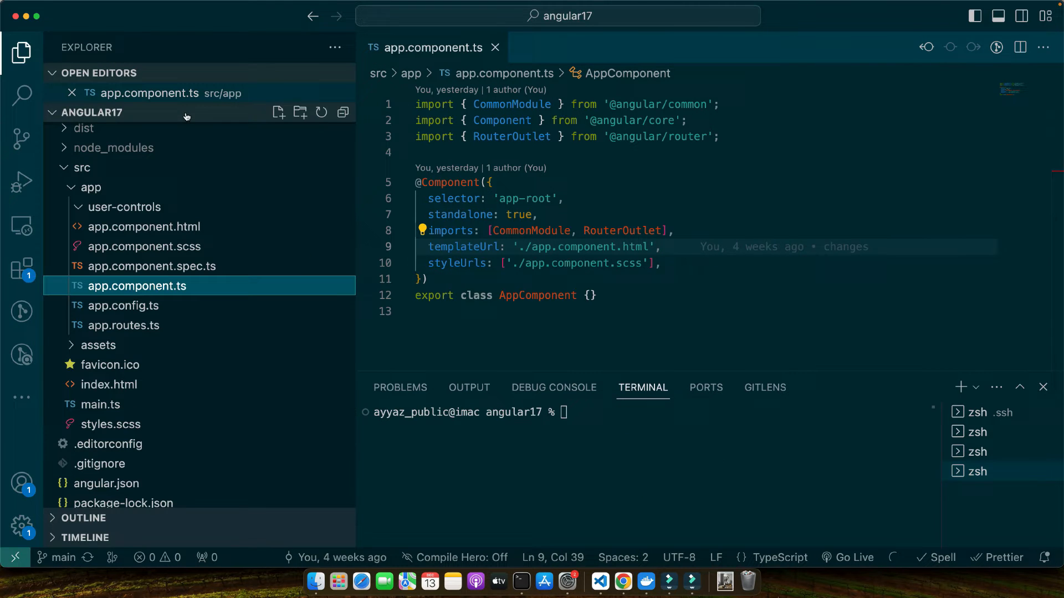
pyautogui.moveTo(344, 113)
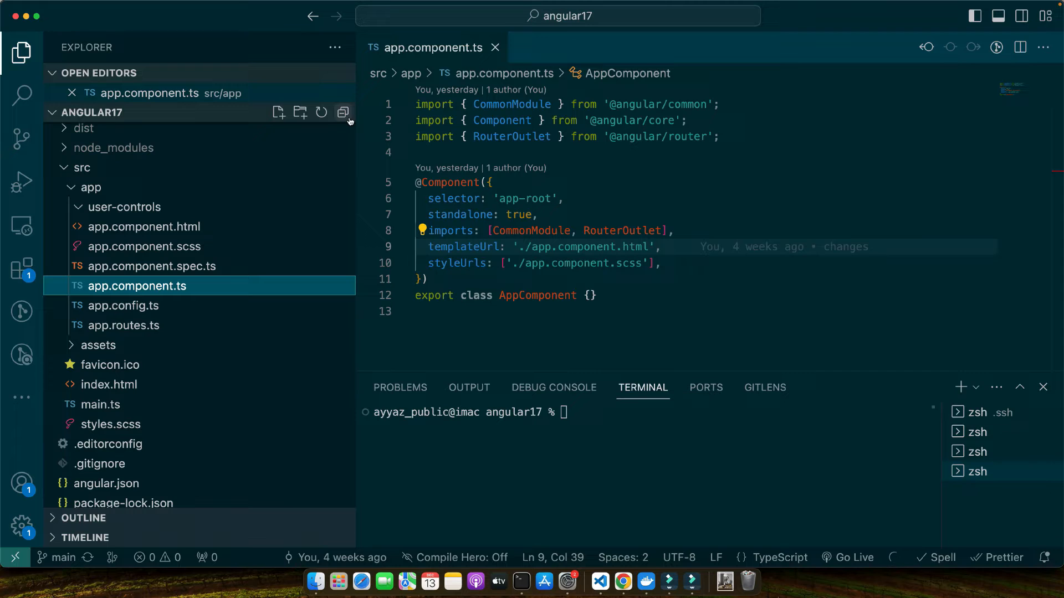
pyautogui.moveTo(343, 112)
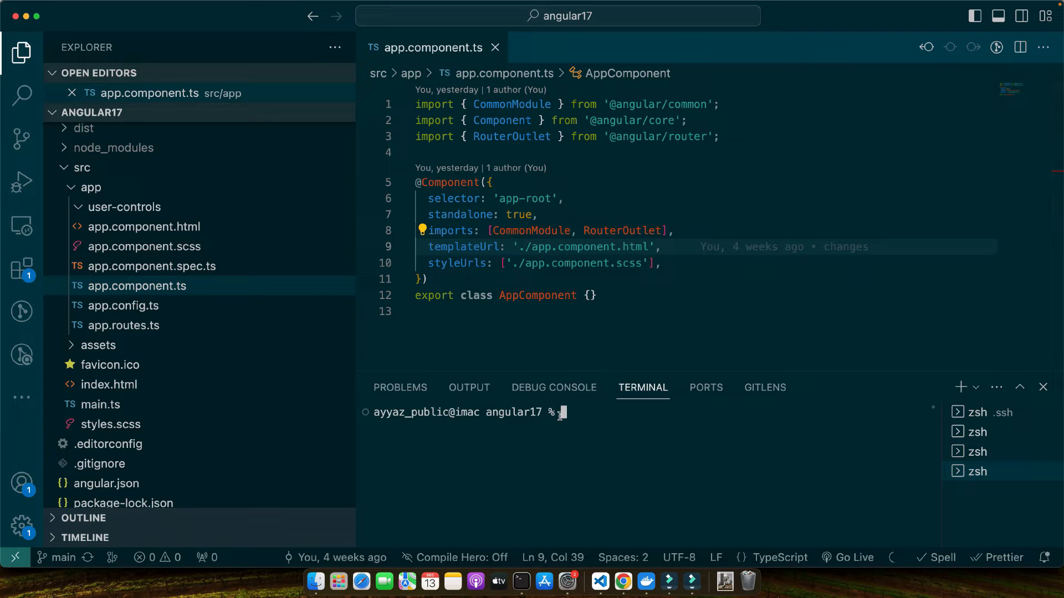
pyautogui.write('ng g c n')
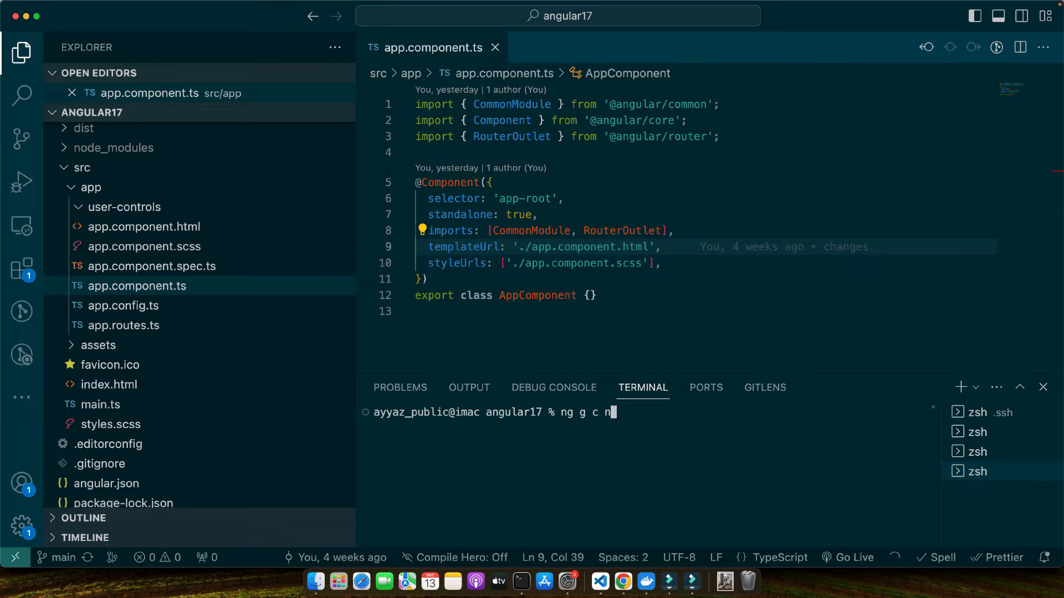
pyautogui.write('gclass-demo')
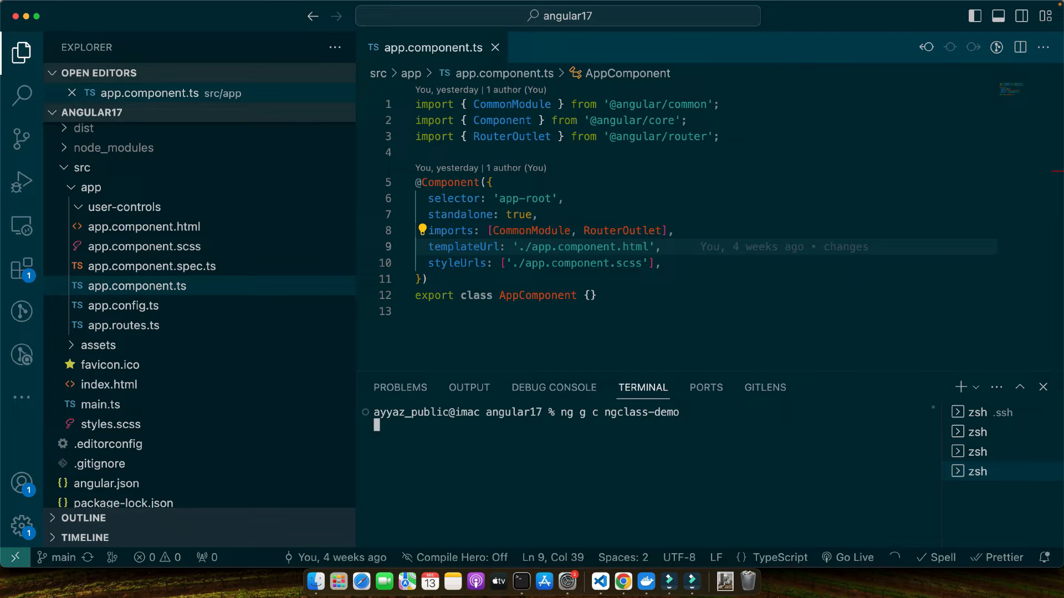
pyautogui.press('Return')
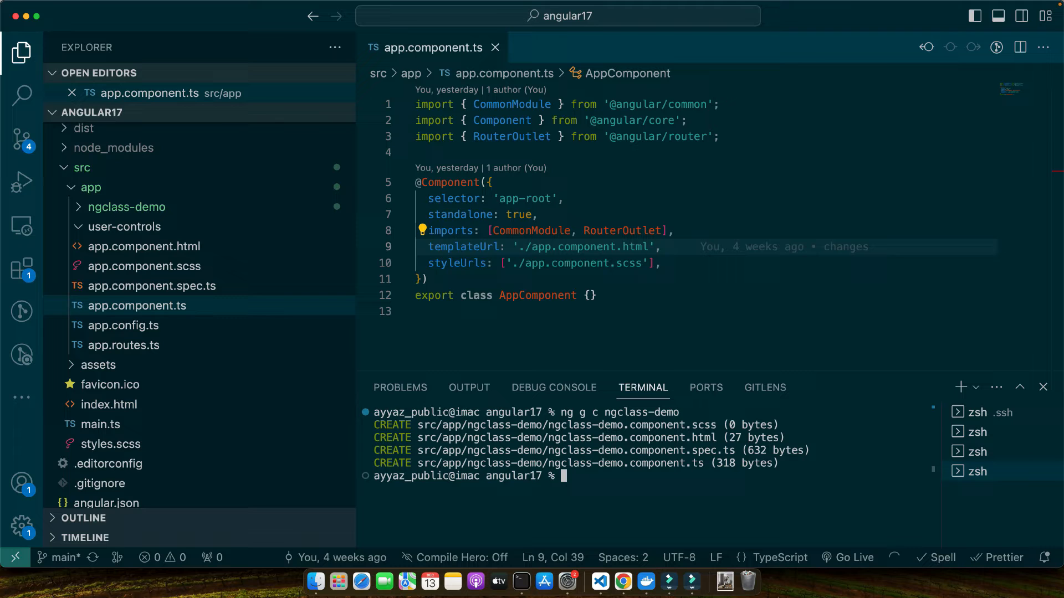
pyautogui.moveTo(295, 339)
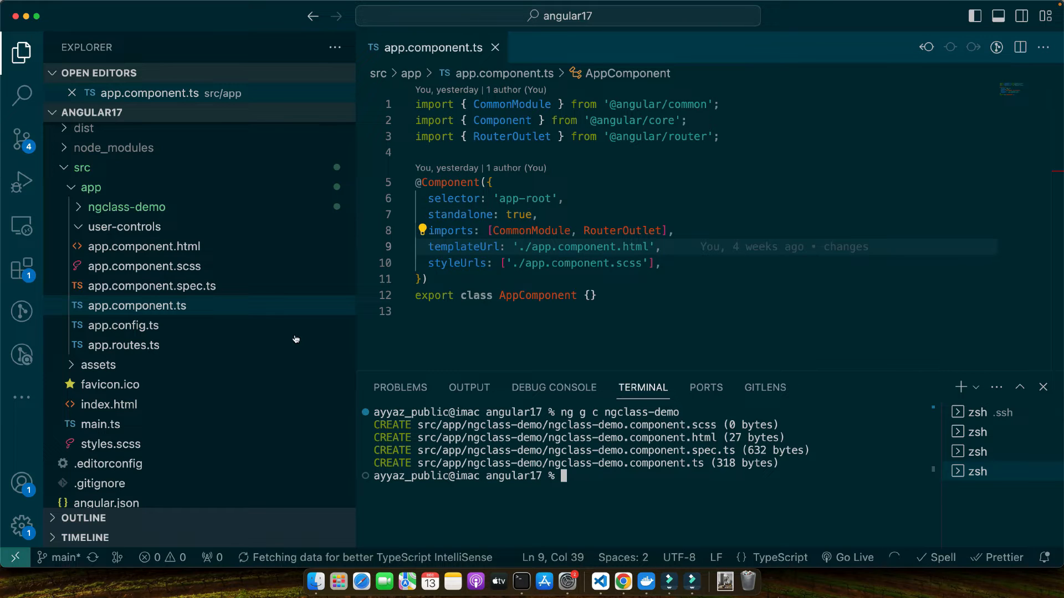
# Expand the new ngclass-demo folder and begin editing app.component.ts.
pyautogui.click(126, 207)
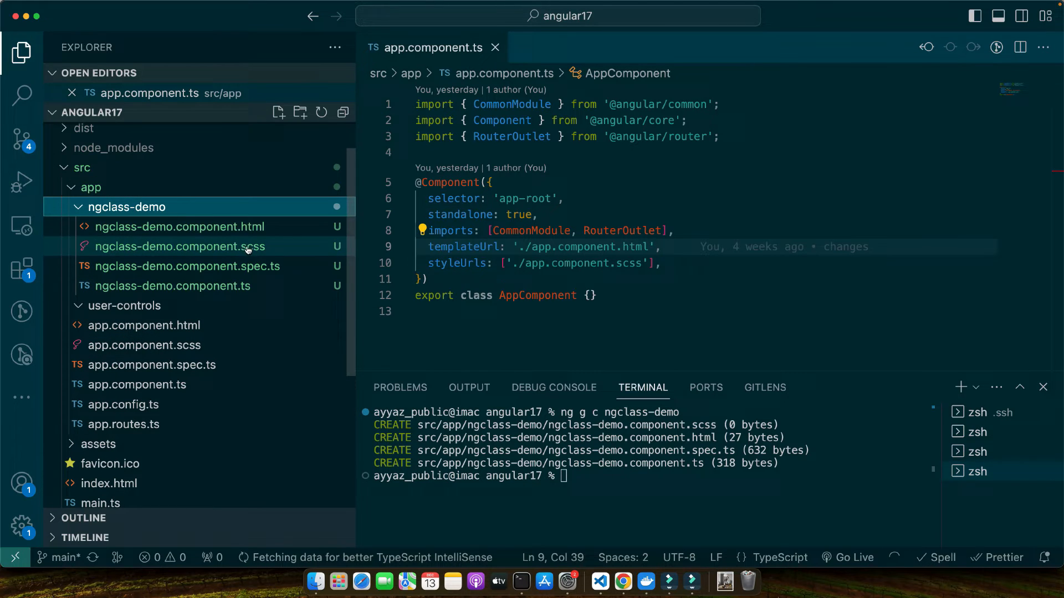
pyautogui.click(124, 306)
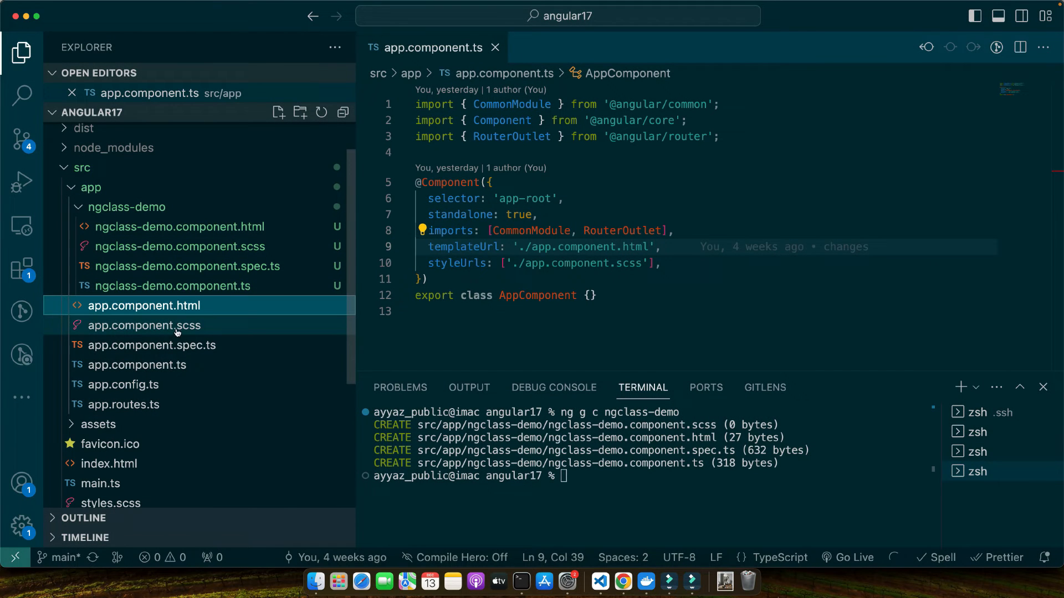
pyautogui.click(137, 365)
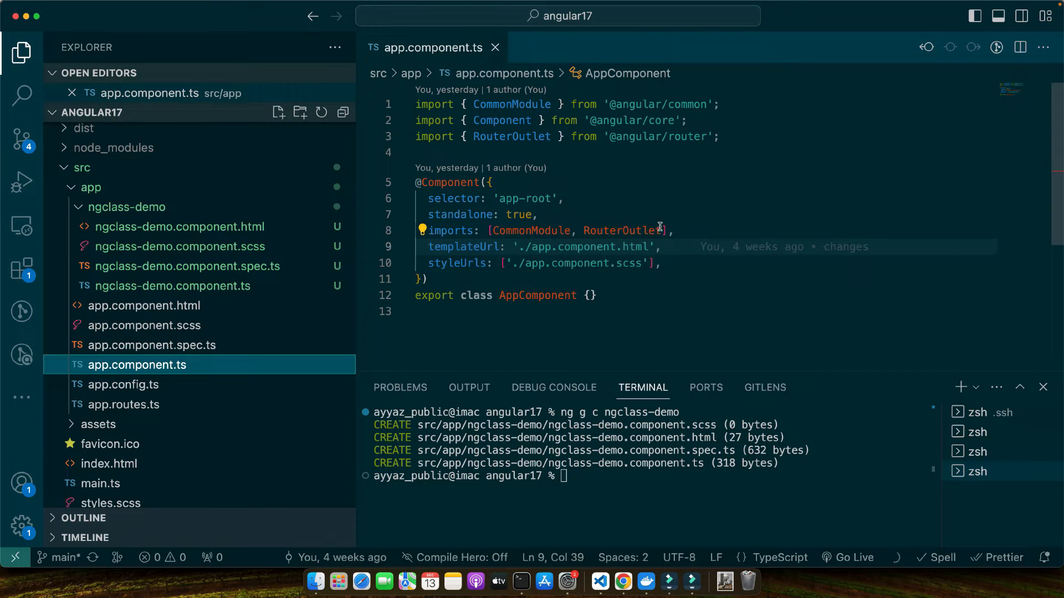
pyautogui.write(', NgclassDemoComponent')
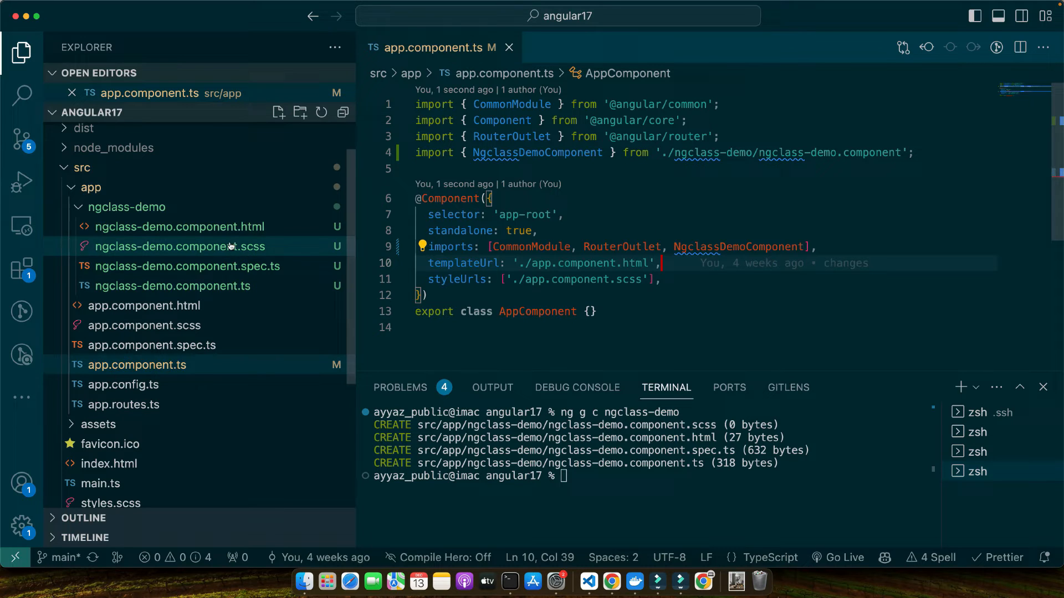
# Open ngclass-demo.component.html showing the default 'ngclass-demo works!' paragraph.
pyautogui.click(181, 227)
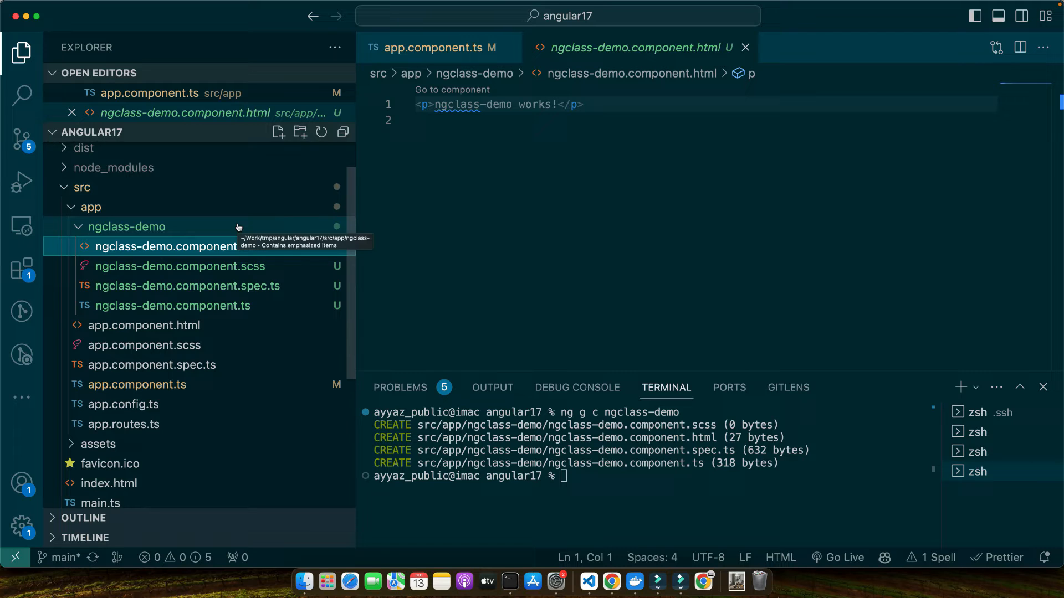
pyautogui.moveTo(480, 196)
pyautogui.write('<p [ngClass]="">')
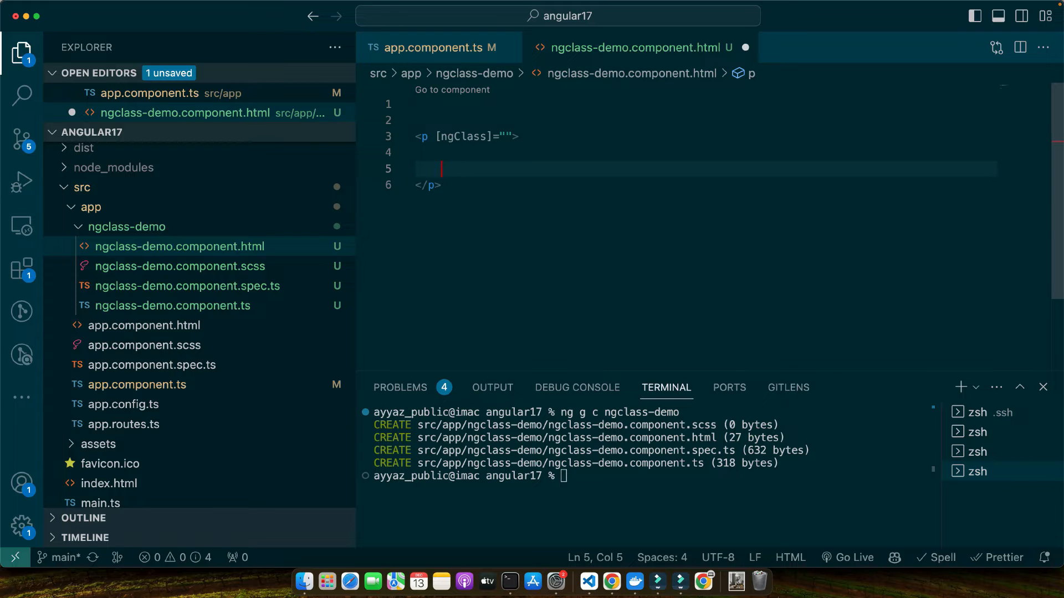
# Add a 'Stock Price: {{stockPrice}}' paragraph and declare stockPrice = 120 in the class.
pyautogui.write('Stock')
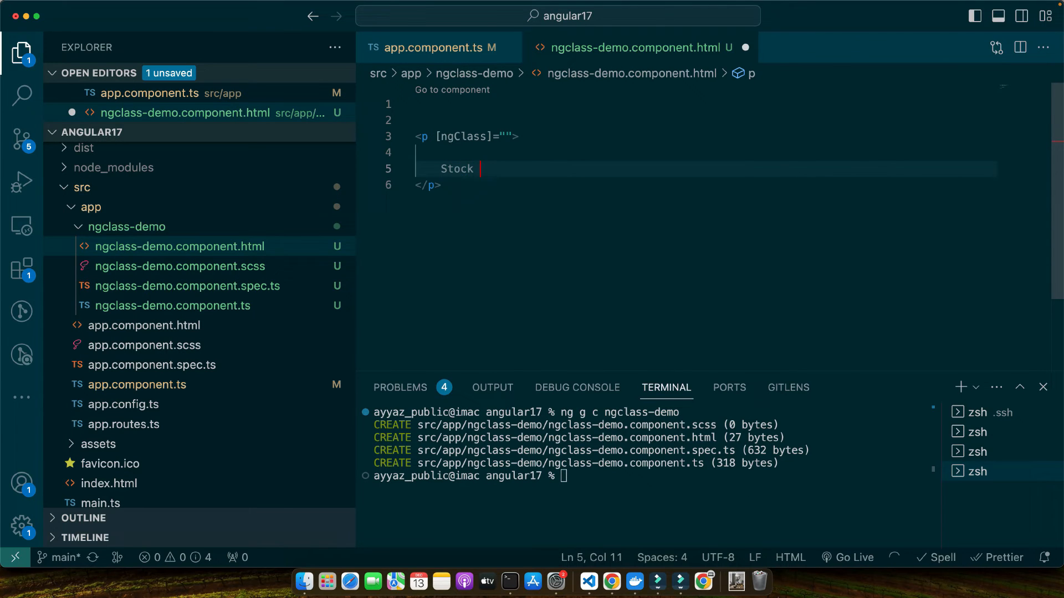
pyautogui.write('Price: {{stockPri}}')
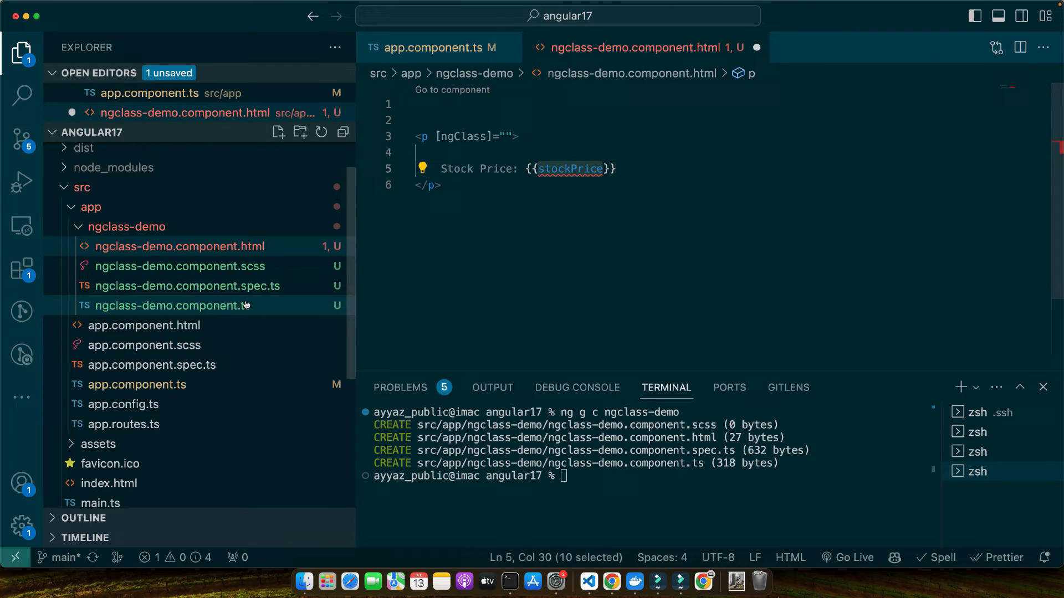
pyautogui.click(171, 305)
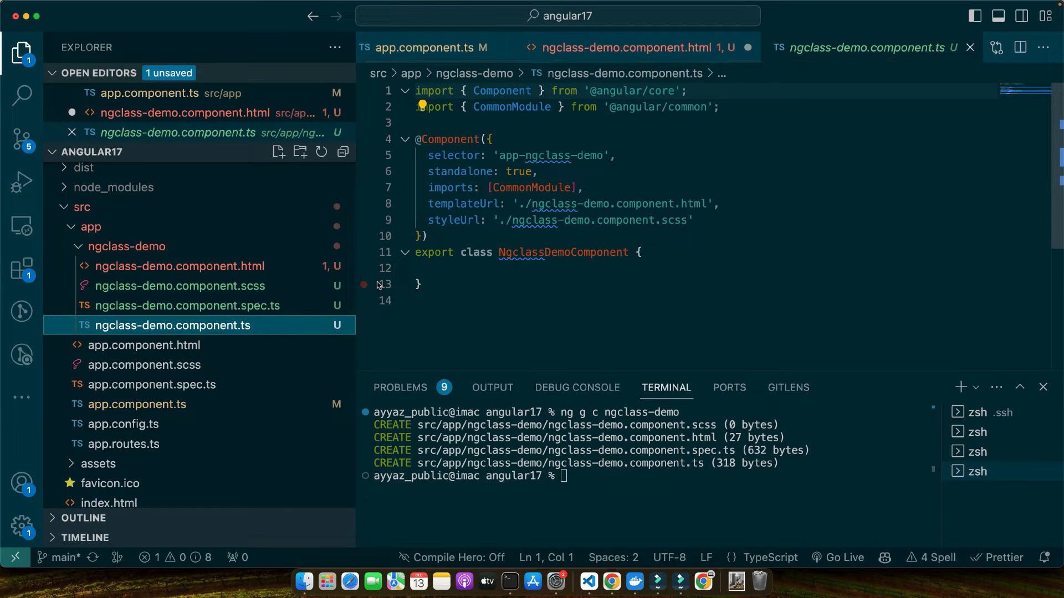
pyautogui.write('stockPrice = 120;')
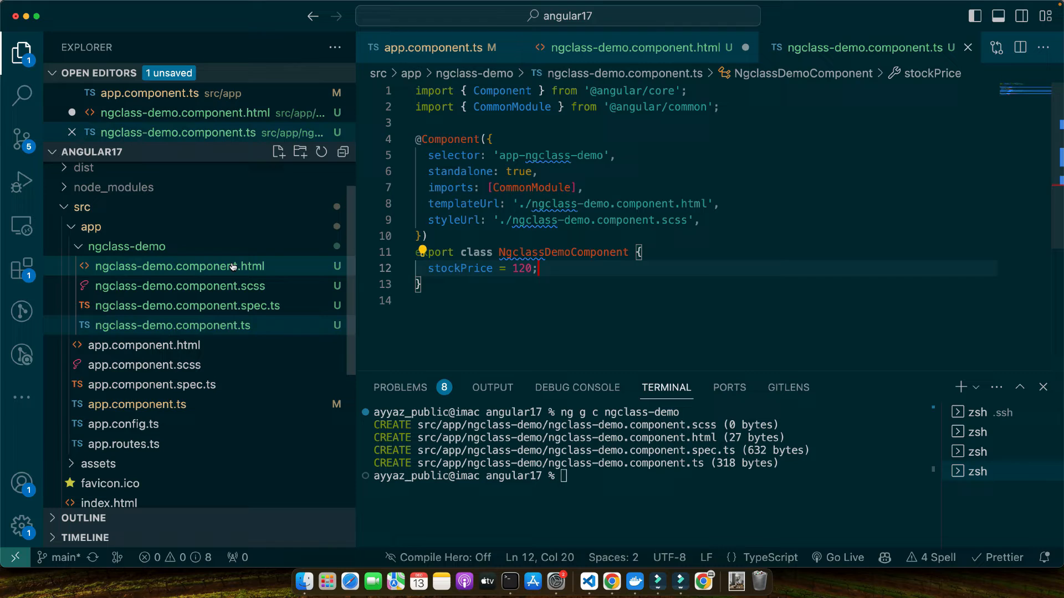
# Bind ngClass: 'text-green' when stockPrice > 100, 'text-red' when stockPrice <= 100.
pyautogui.click(641, 47)
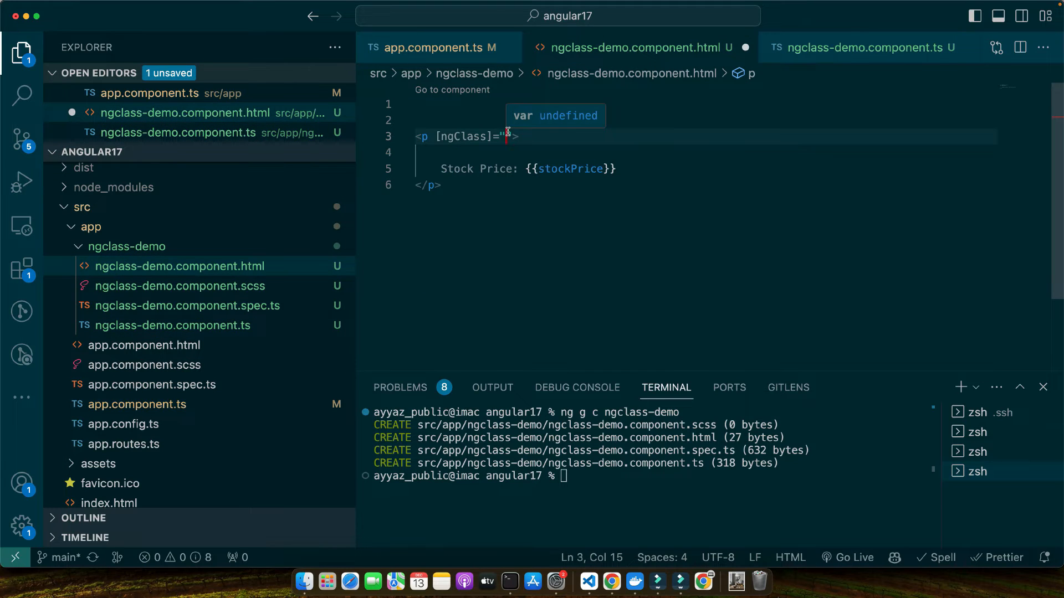
pyautogui.write('{tex')
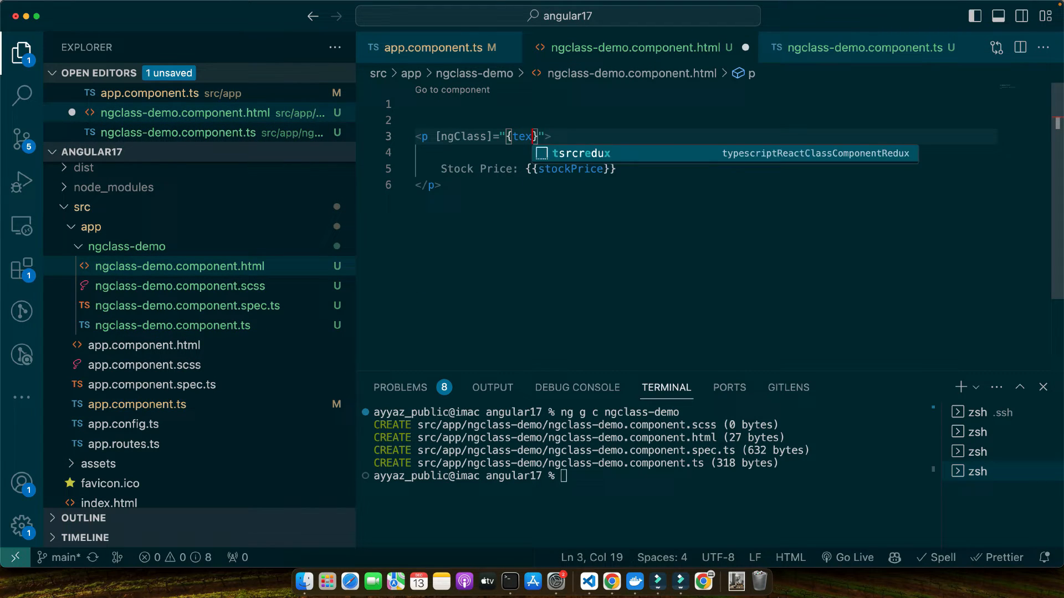
pyautogui.write("text-green':")
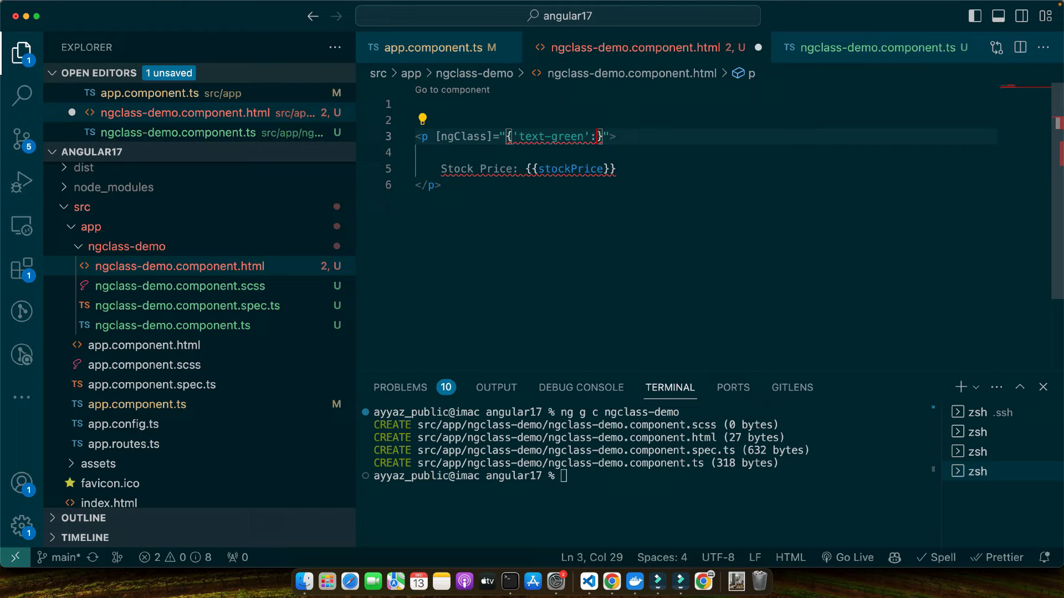
pyautogui.write('stockPrice>')
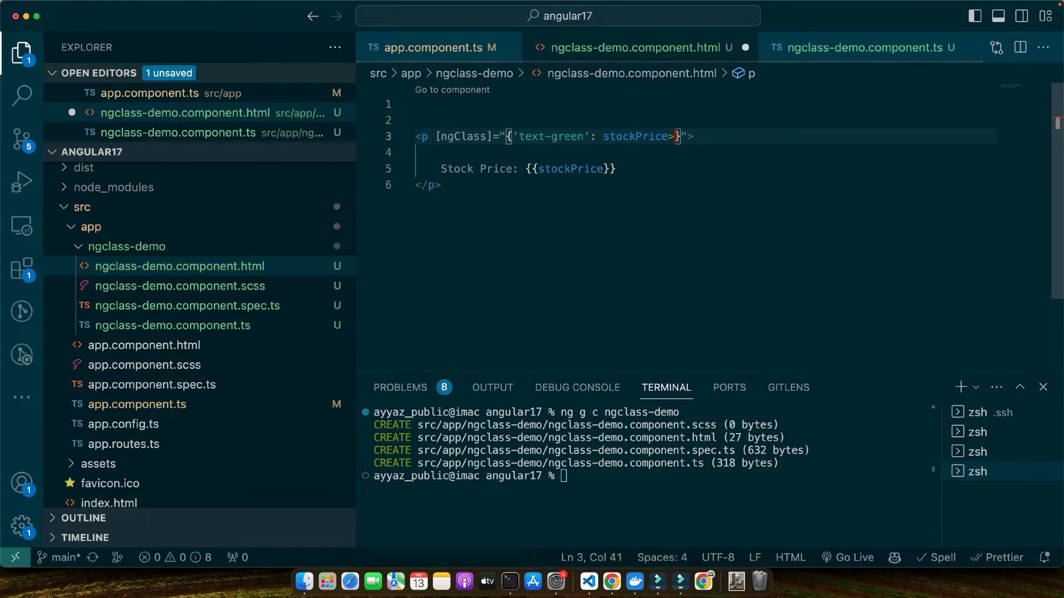
pyautogui.write('100,')
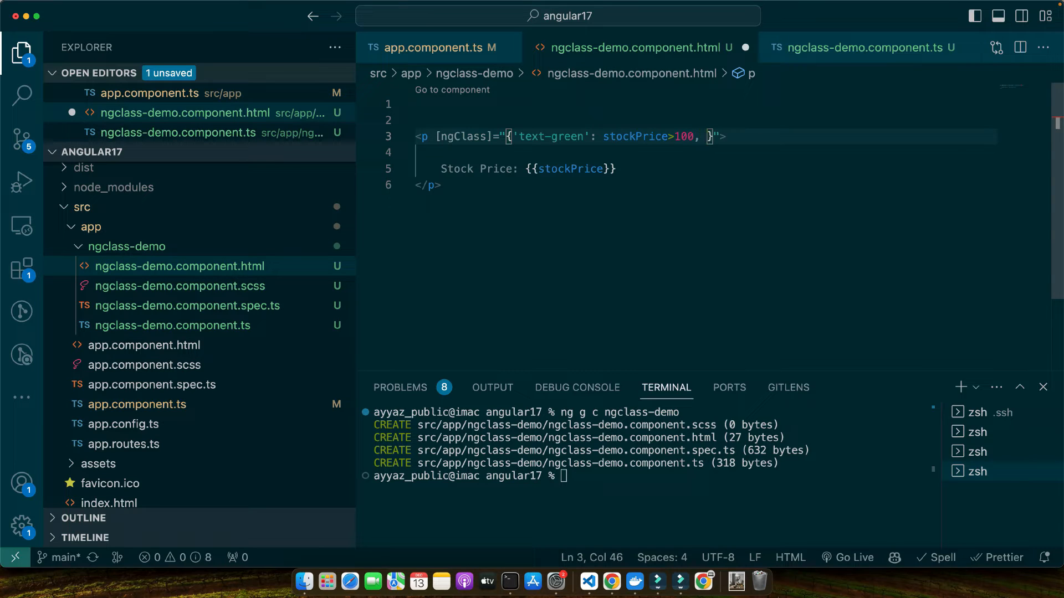
pyautogui.write("'text-red': t")
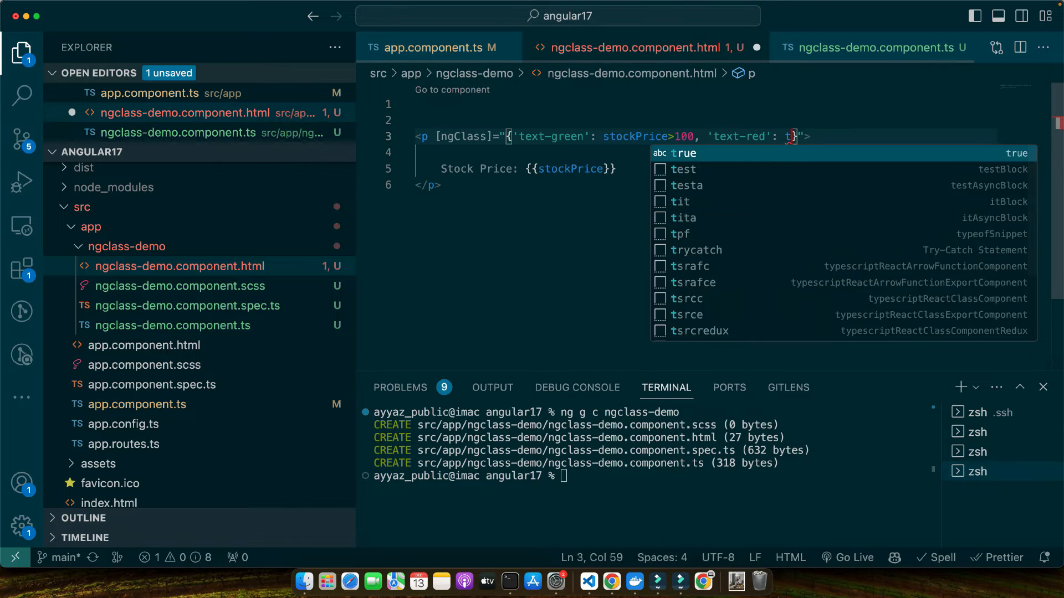
pyautogui.write('stockPrice')
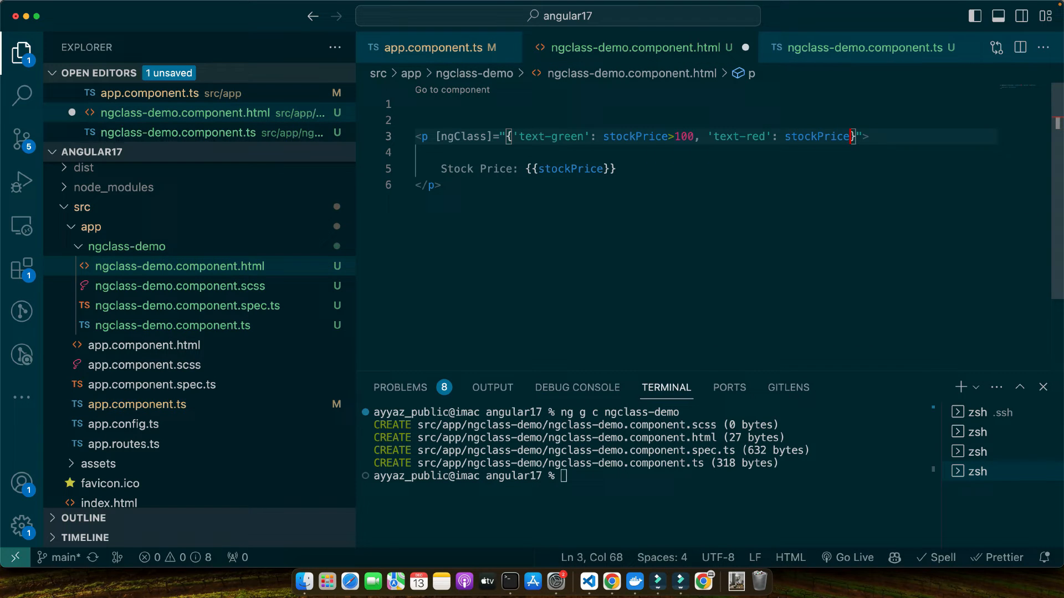
pyautogui.write('<= 100')
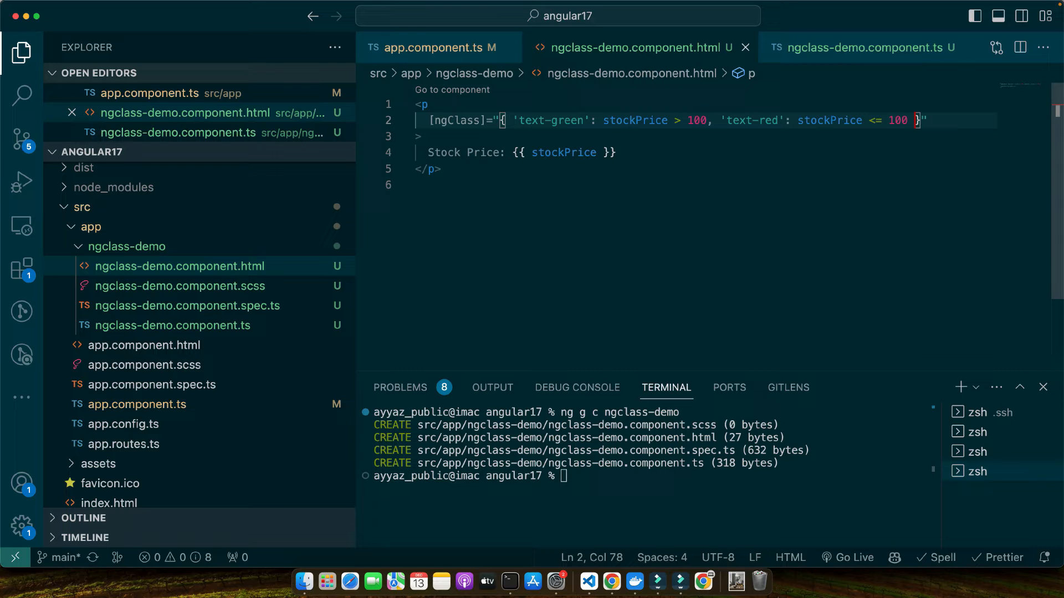
pyautogui.moveTo(287, 311)
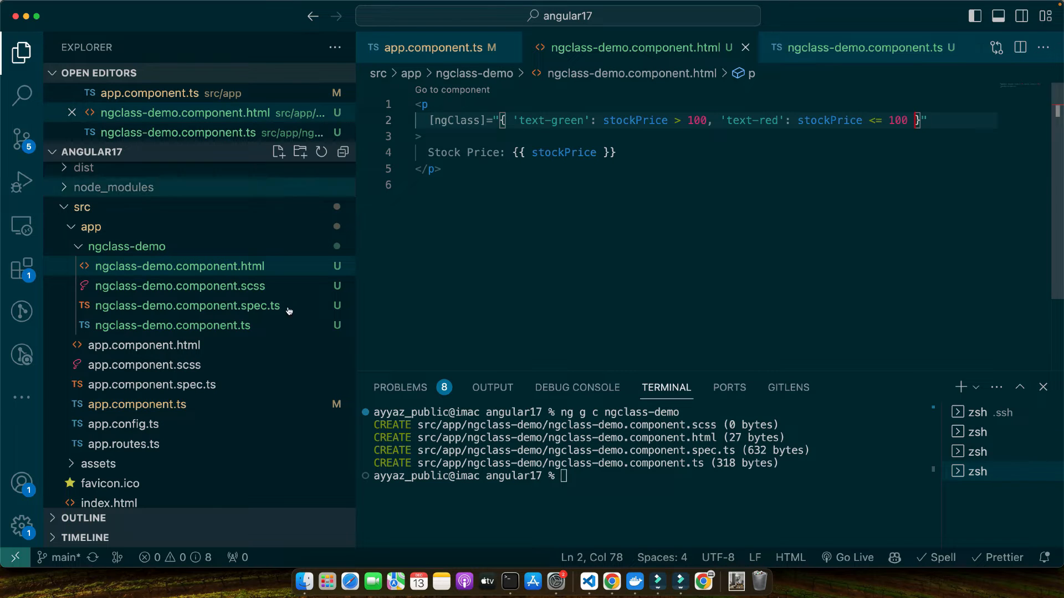
# Add .text-green and .text-red color rules, and replace Hello world with <app-ngclass-demo>.
pyautogui.click(179, 286)
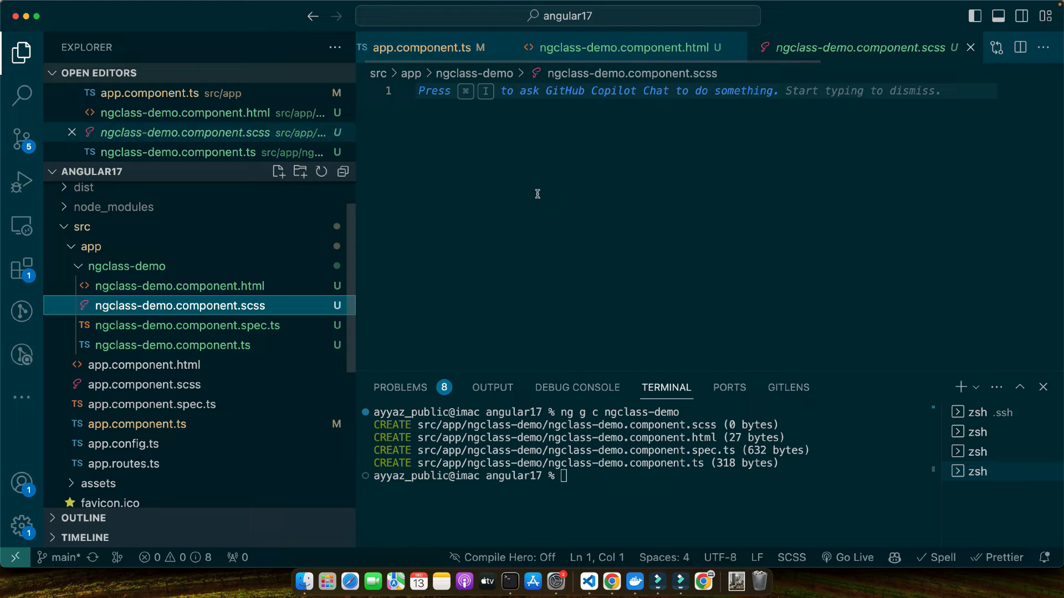
pyautogui.write('.text-green {')
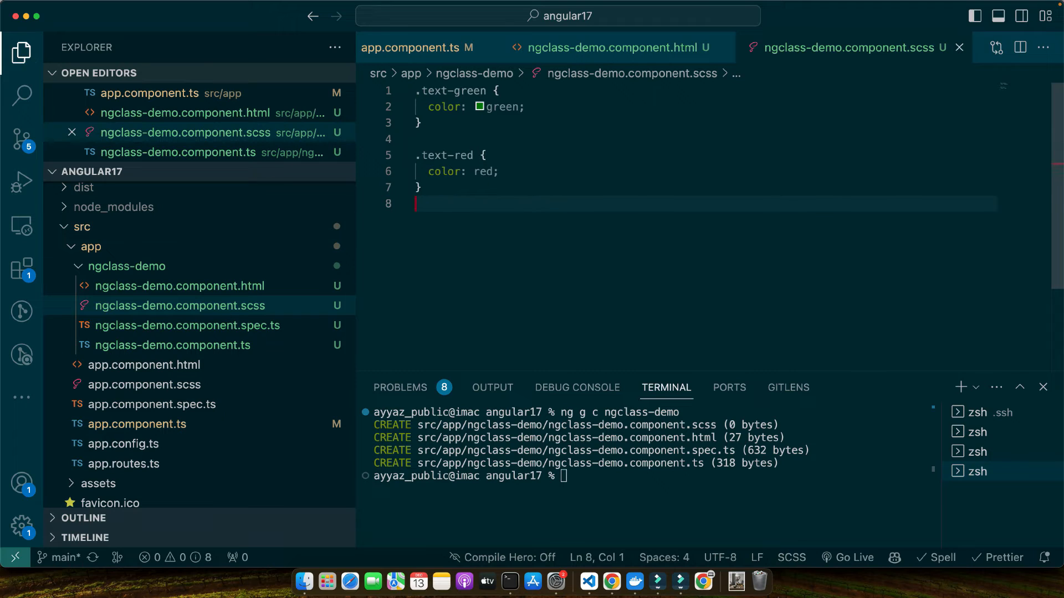
pyautogui.moveTo(236, 285)
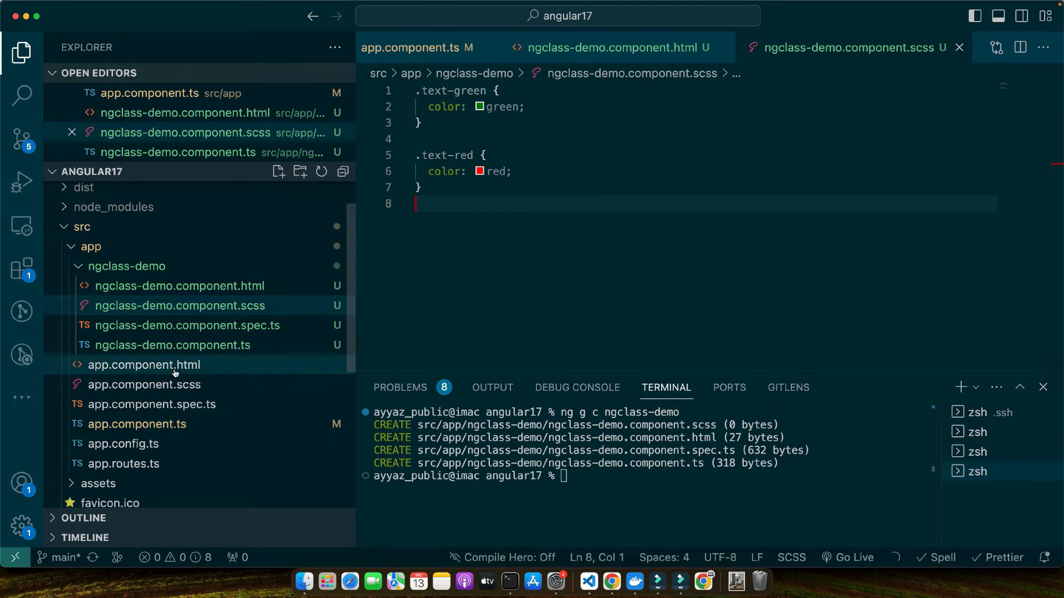
pyautogui.click(143, 365)
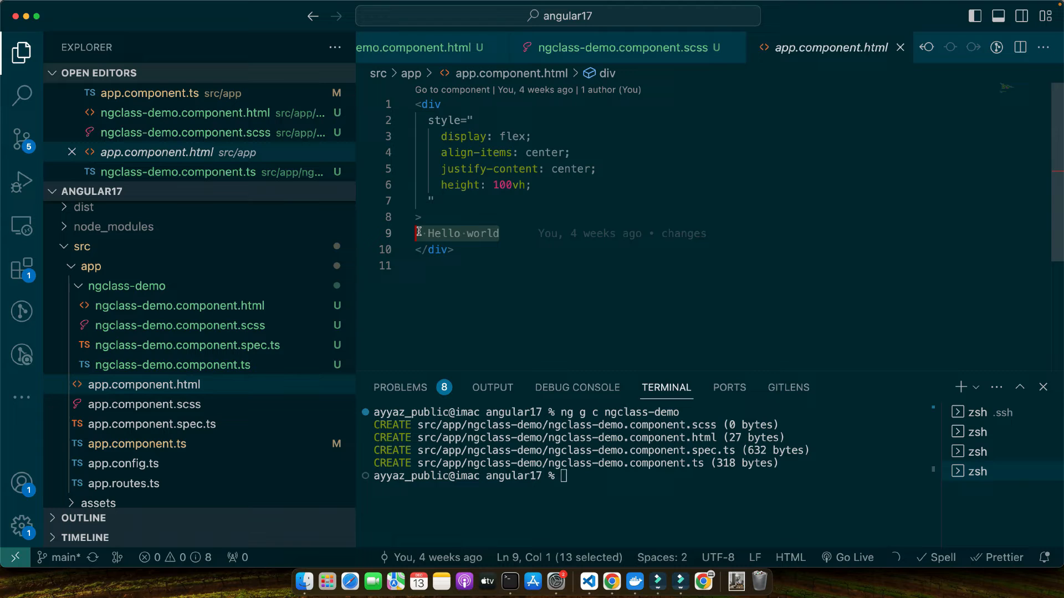
pyautogui.press('Delete')
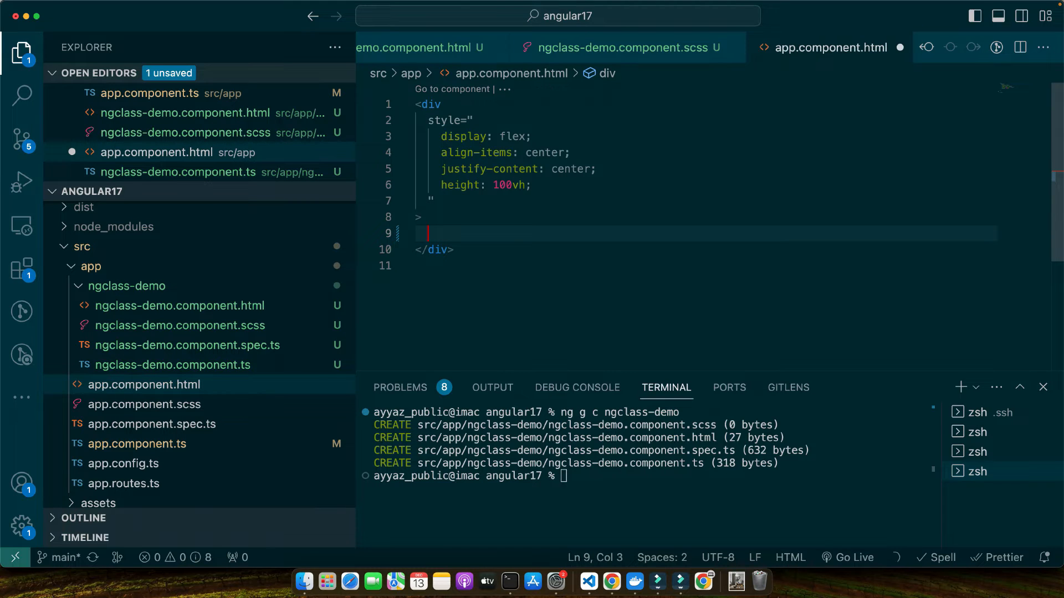
pyautogui.write('<')
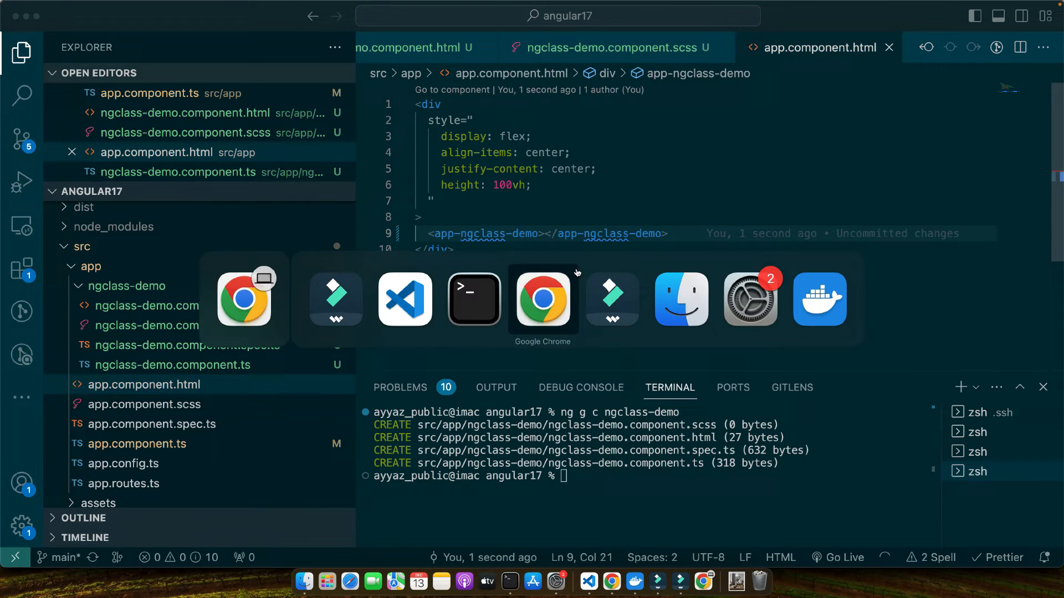
pyautogui.click(542, 299)
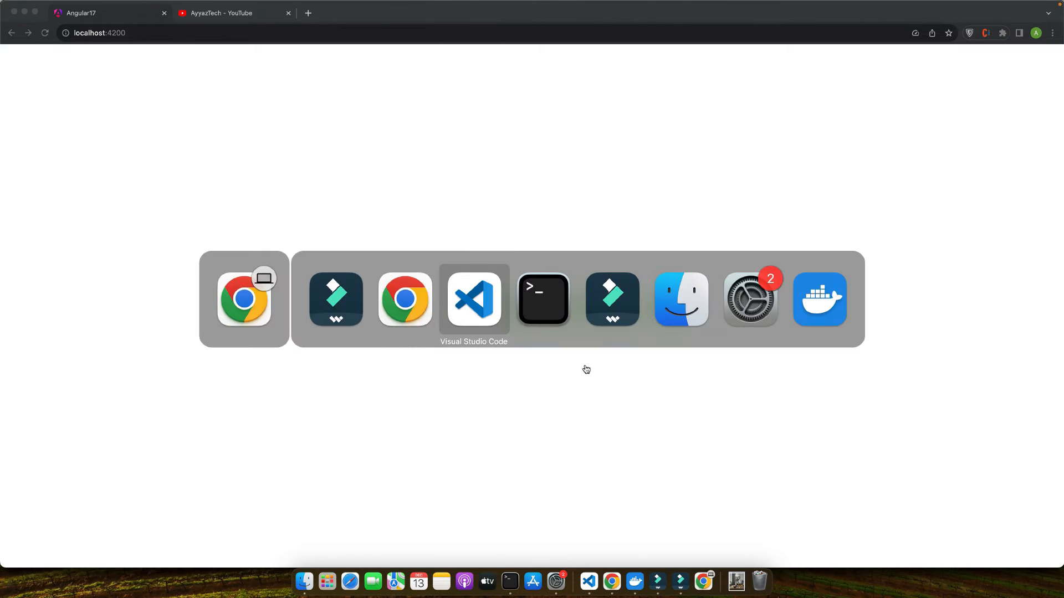
# Change stockPrice from 120 to 60 and check the browser shows 'Stock Price: 60' in red.
pyautogui.click(473, 299)
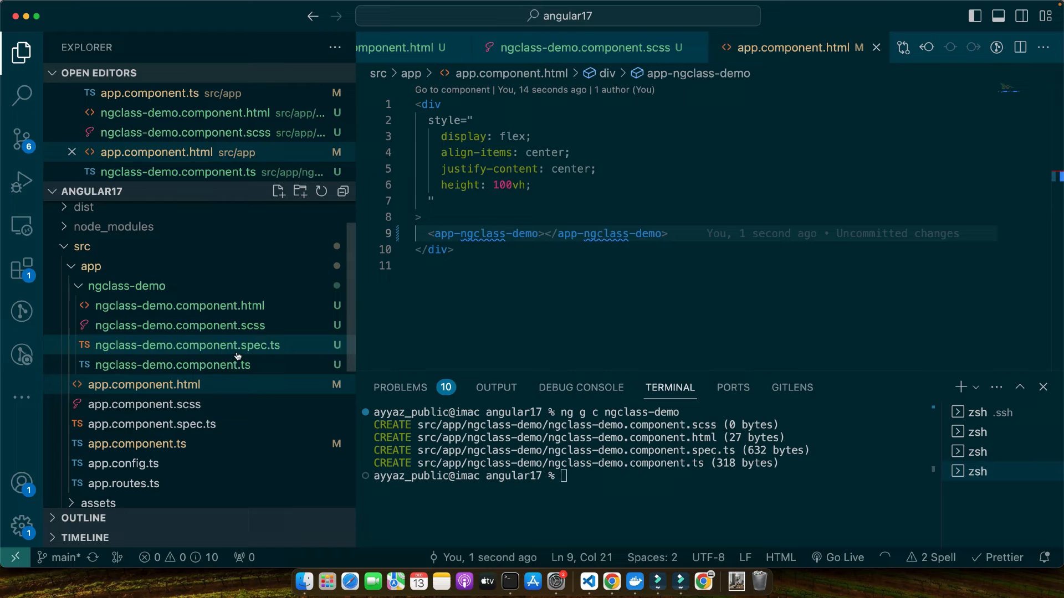
pyautogui.click(172, 366)
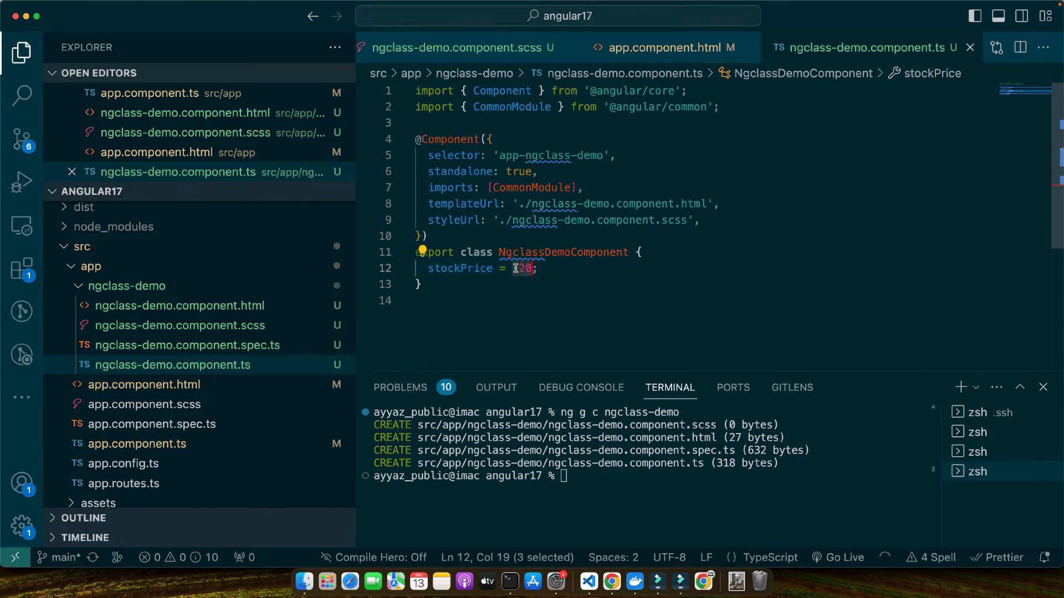
pyautogui.write('60')
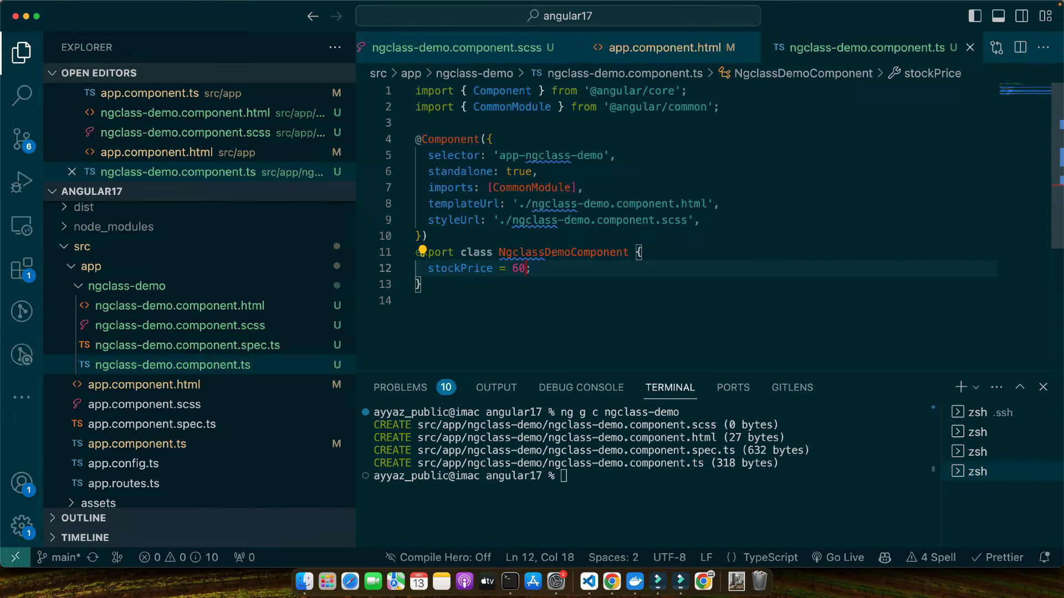
pyautogui.click(611, 581)
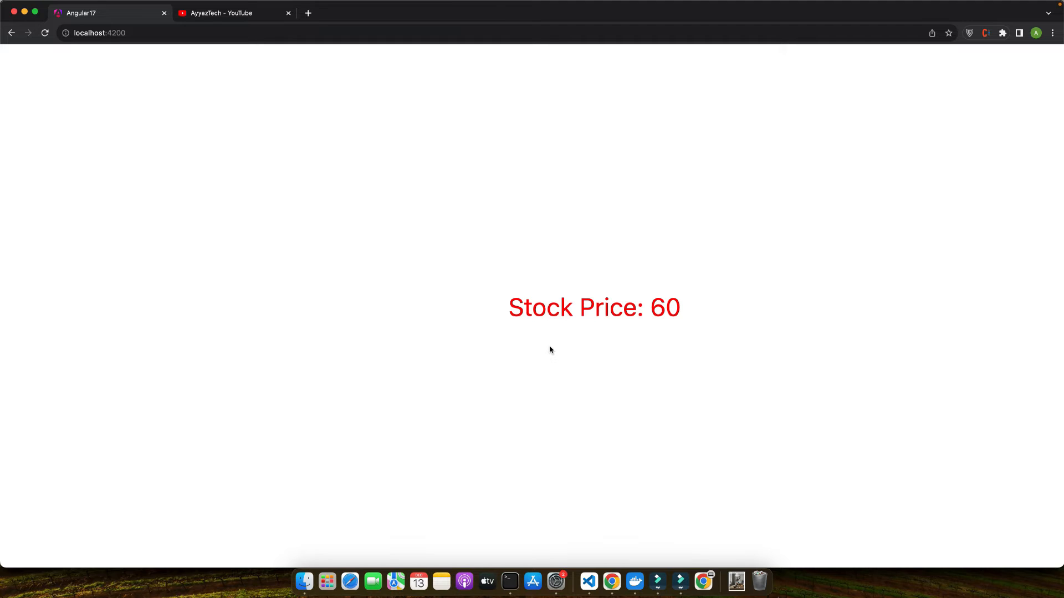
pyautogui.moveTo(592, 390)
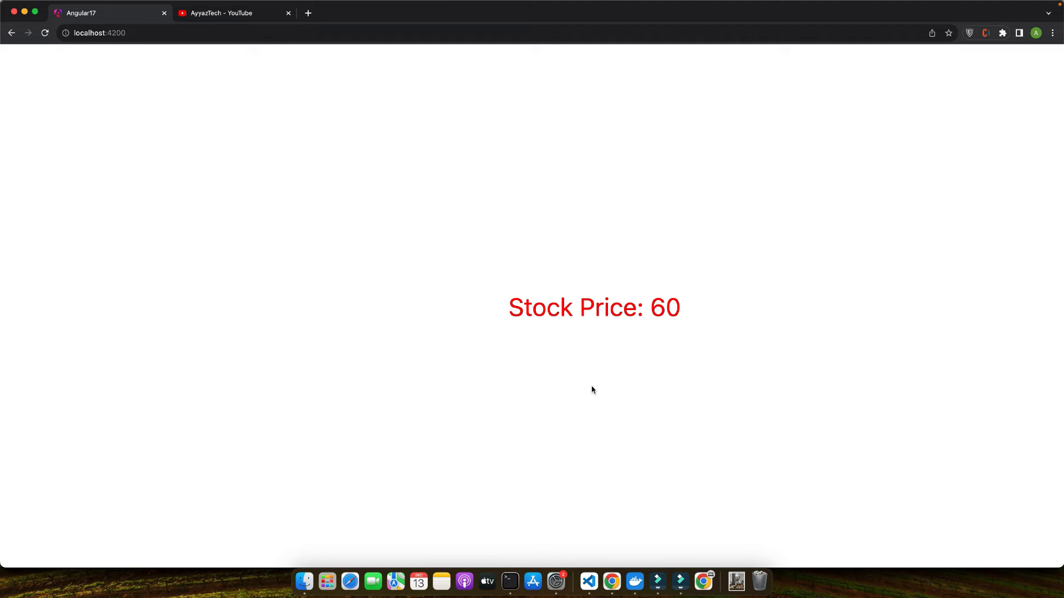
# Replace the ngclass-demo template content with a Toggle State button.
pyautogui.click(588, 581)
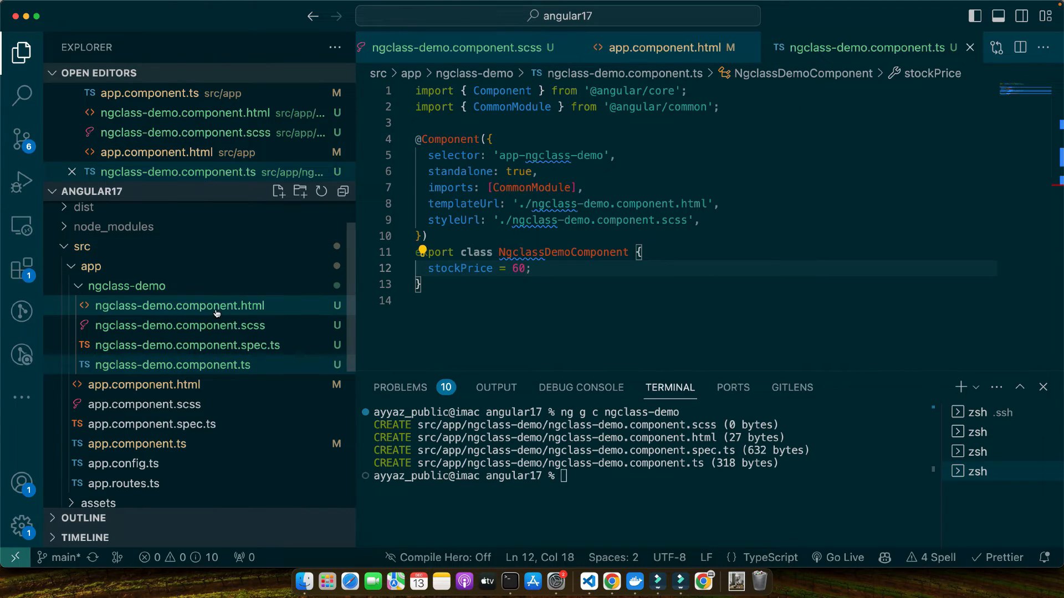
pyautogui.click(179, 305)
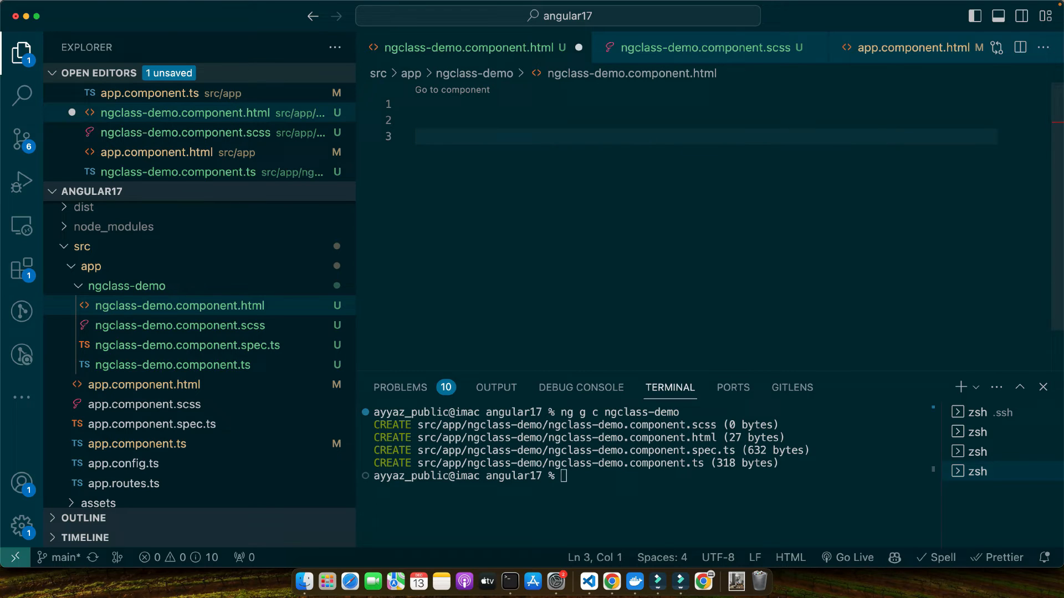
pyautogui.write('d')
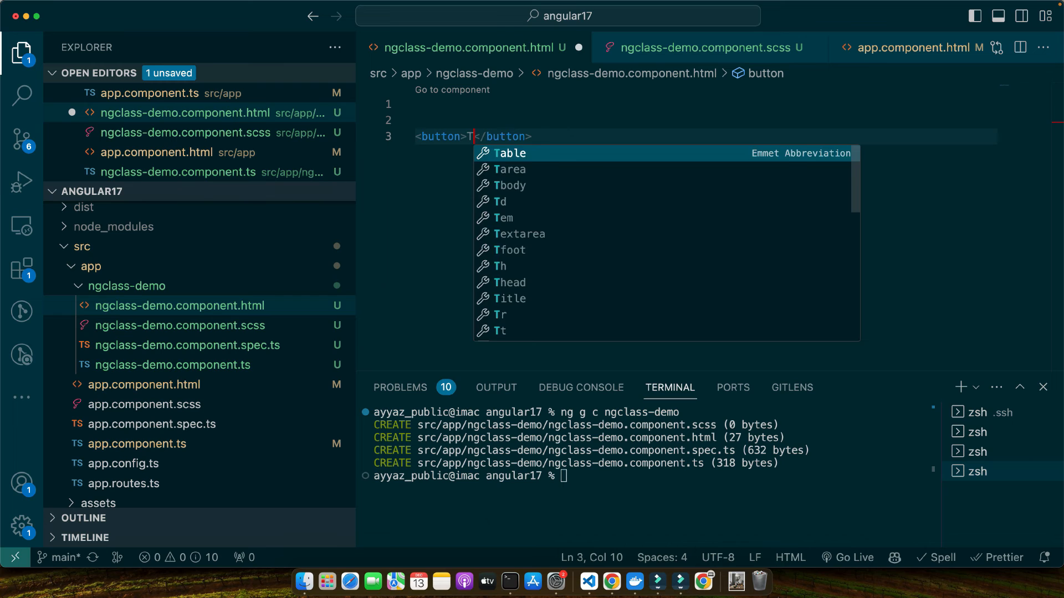
pyautogui.write('oggle State')
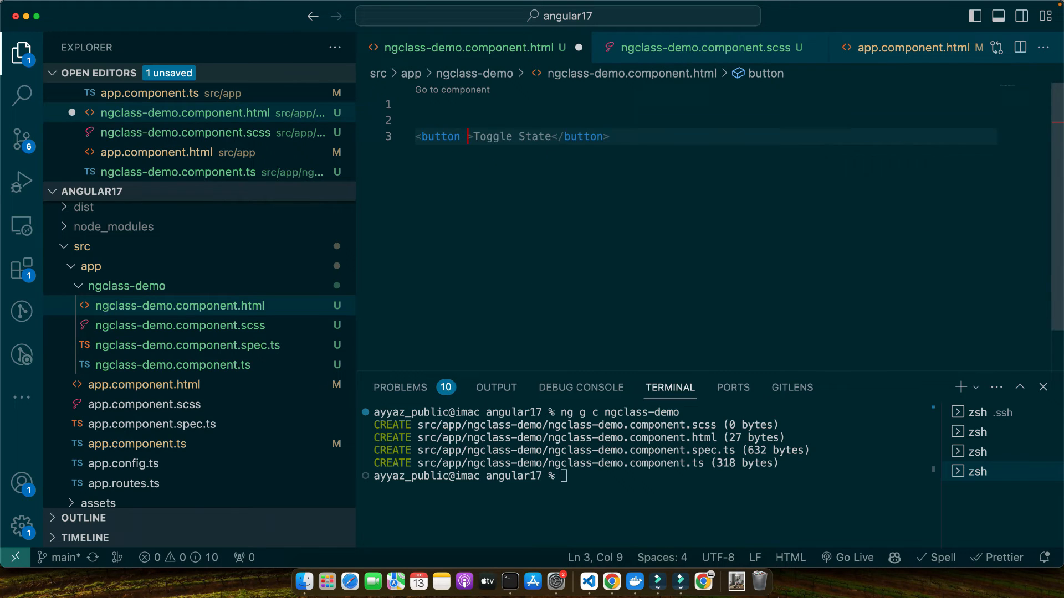
# Bind the button's ngClass: 'active' when isActive, 'inactive' when !isActive.
pyautogui.write('[ngClass]="{}"')
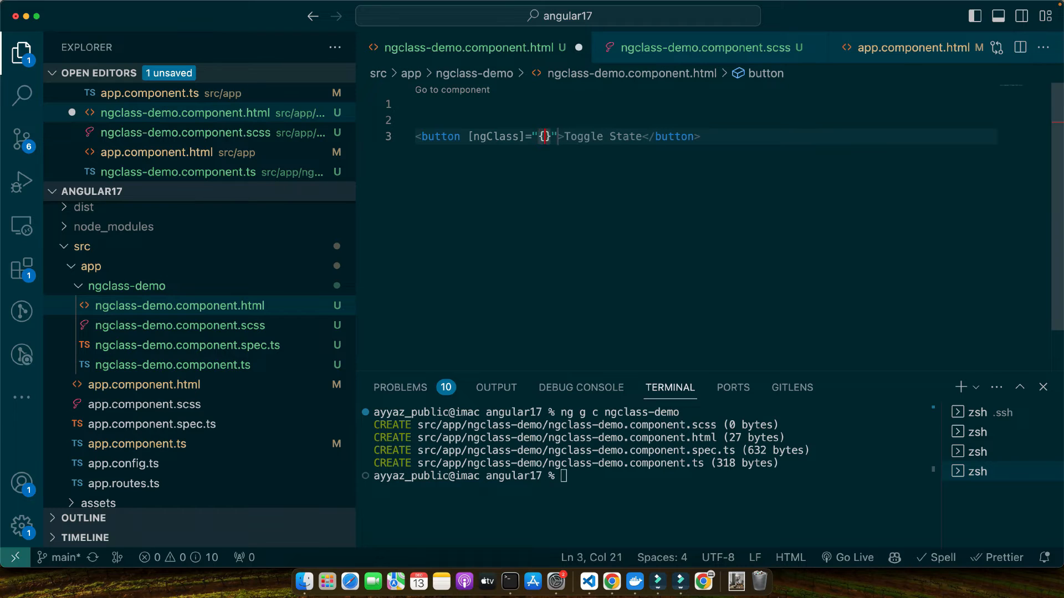
pyautogui.write("'active")
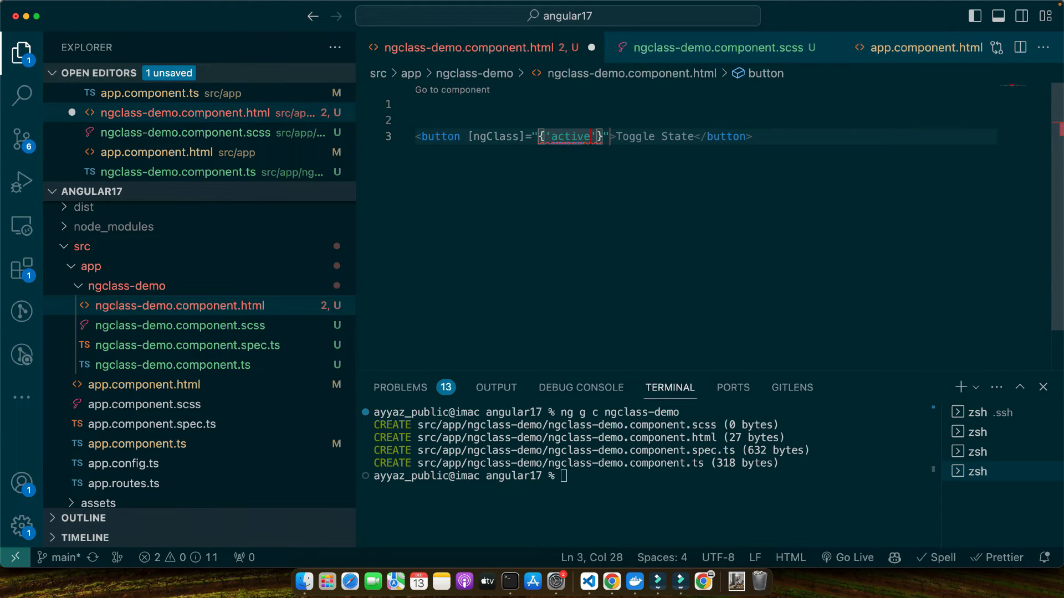
pyautogui.write("': i")
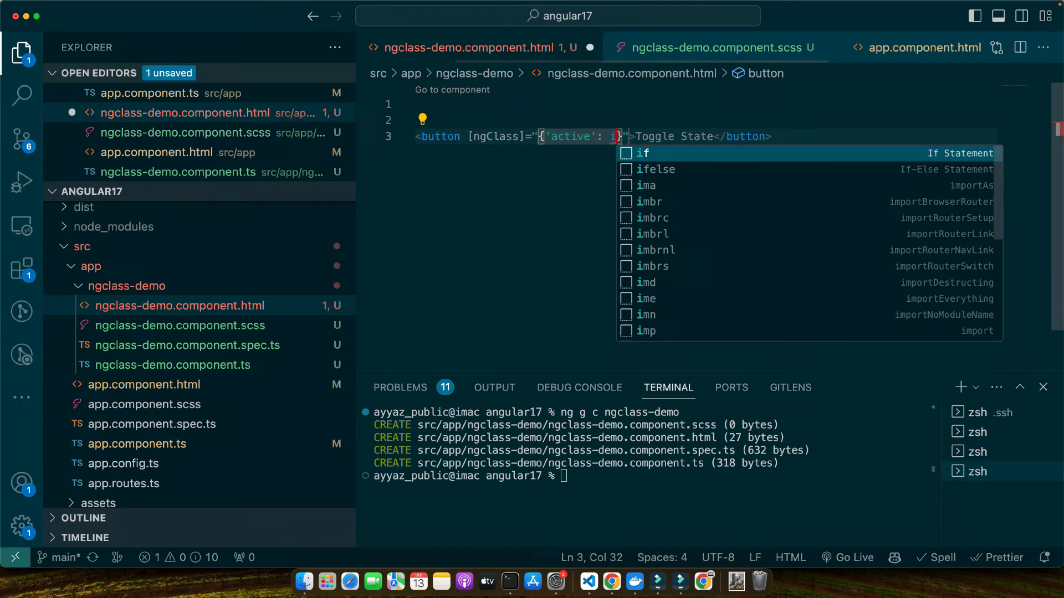
pyautogui.write("sActive, 'inactive':")
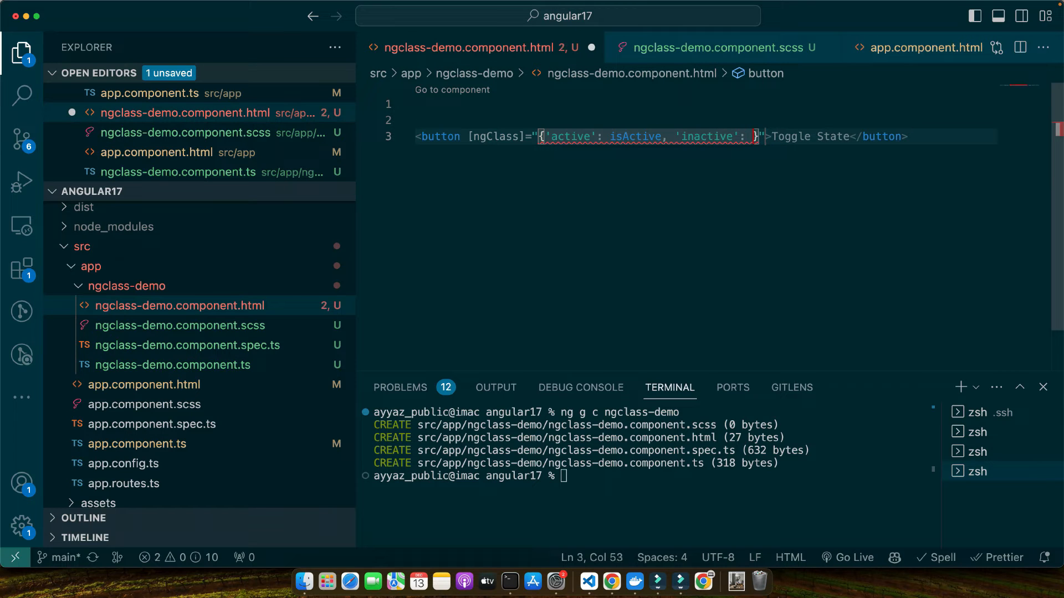
pyautogui.write('!is')
pyautogui.write('isActive;')
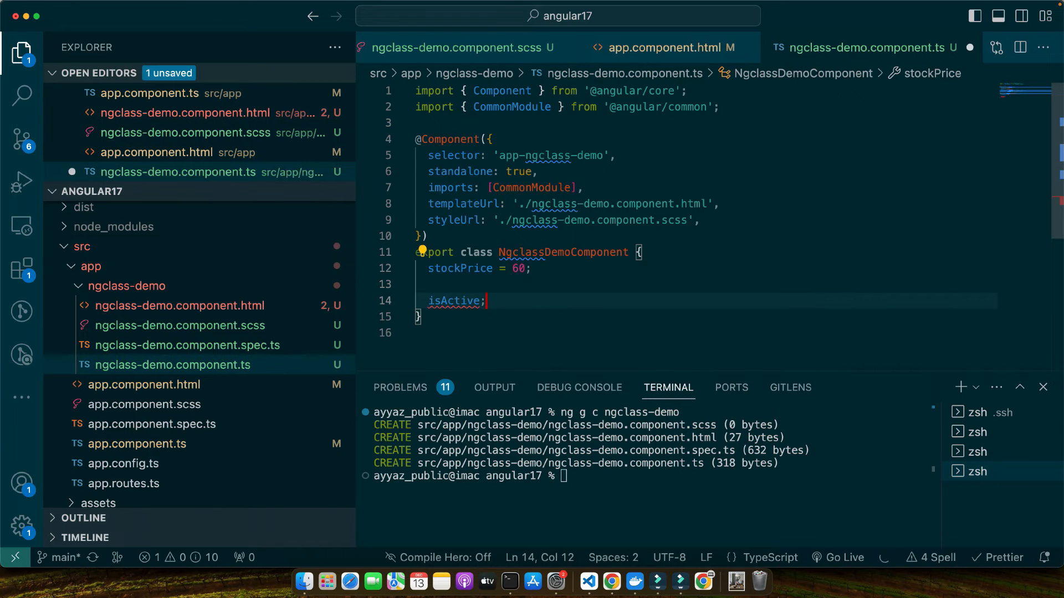
# Declare isActive = false and add (click)="isActive = !isActive" to the Toggle State button.
pyautogui.write('= false')
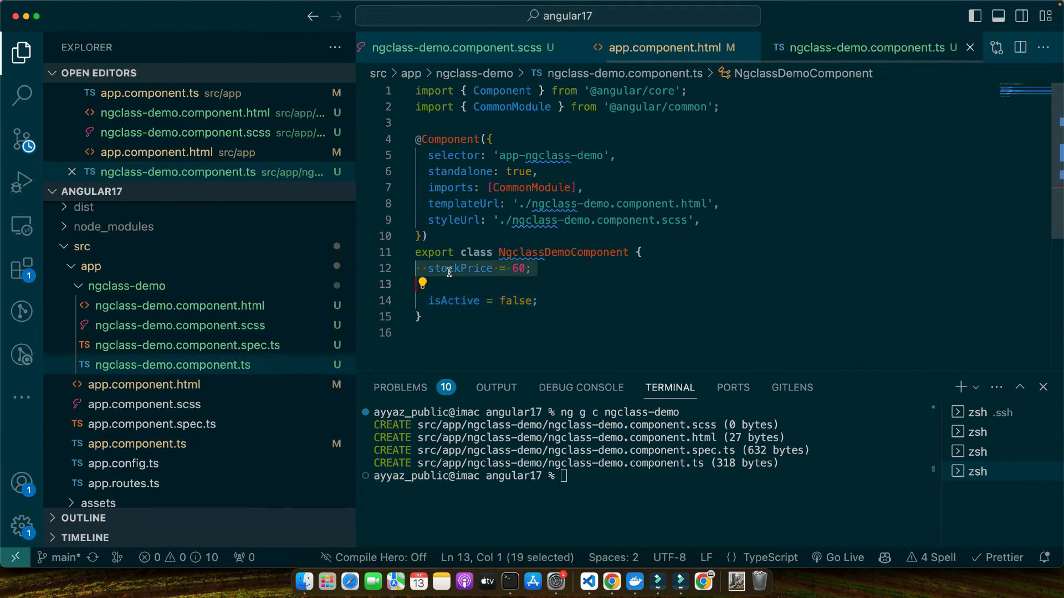
pyautogui.click(179, 305)
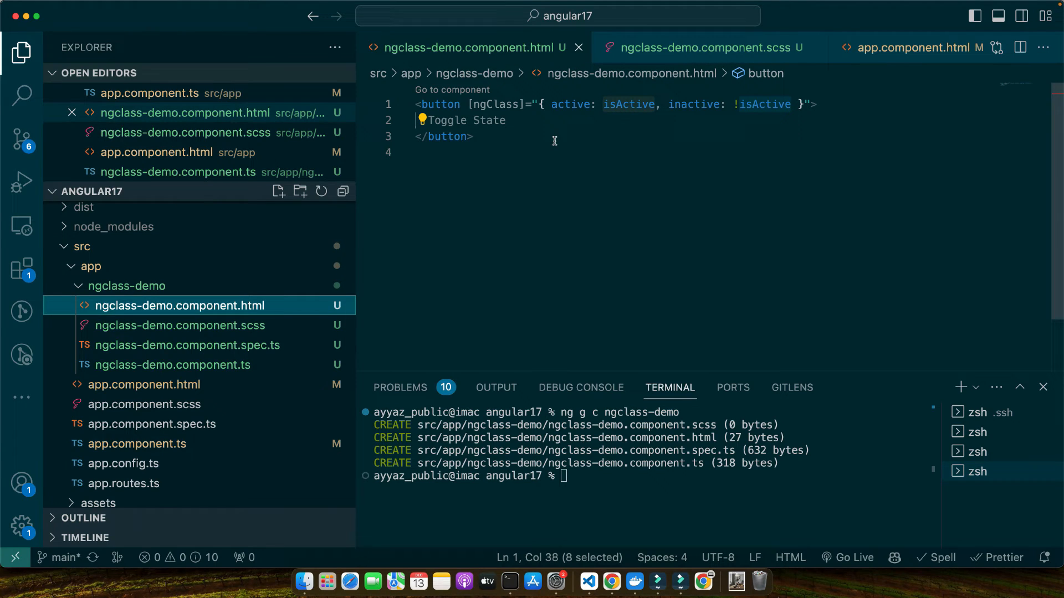
pyautogui.moveTo(689, 118)
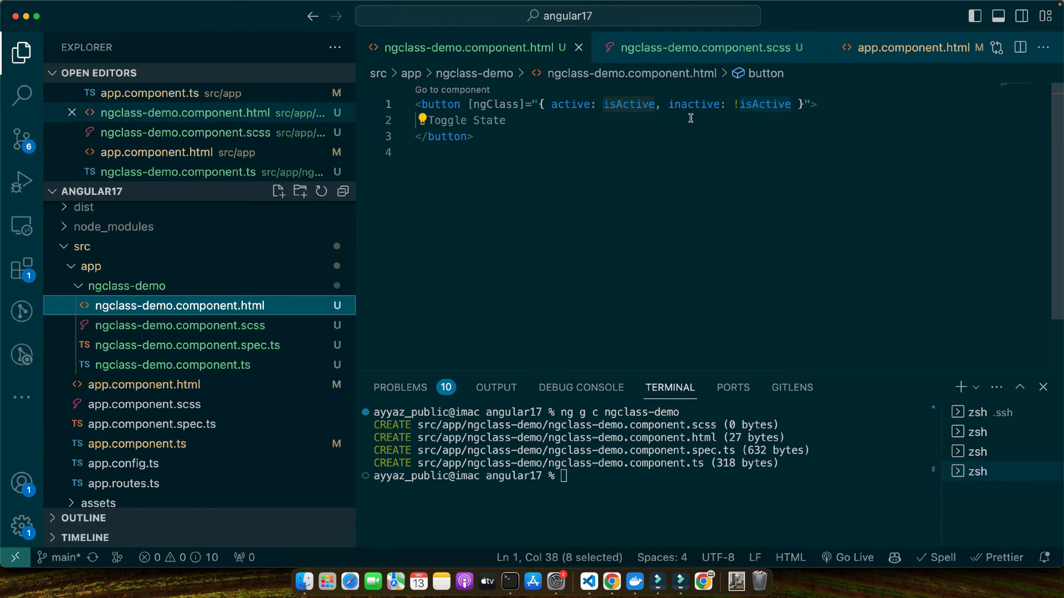
pyautogui.moveTo(703, 188)
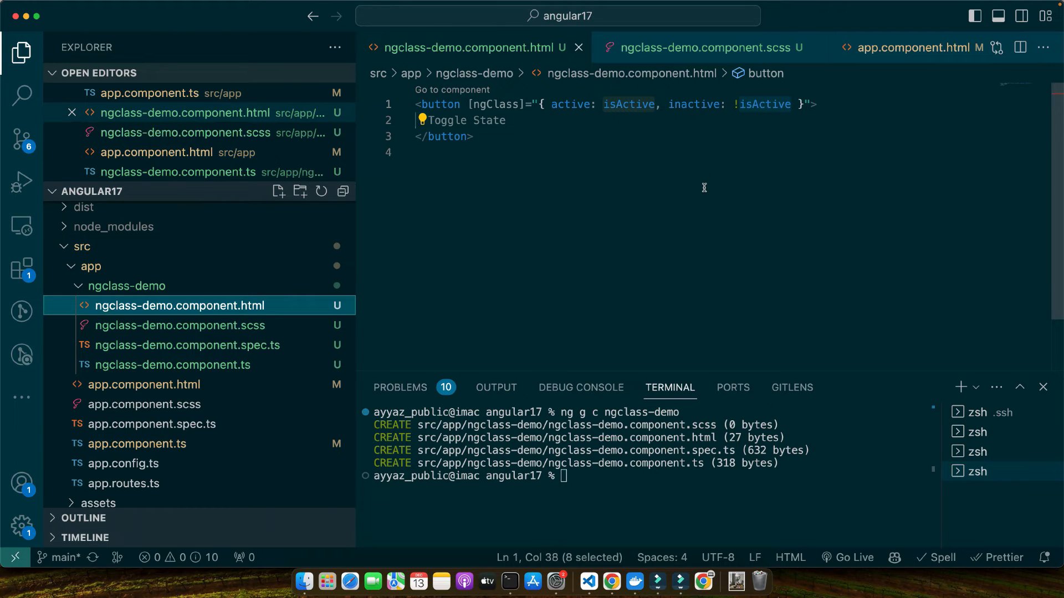
pyautogui.moveTo(795, 130)
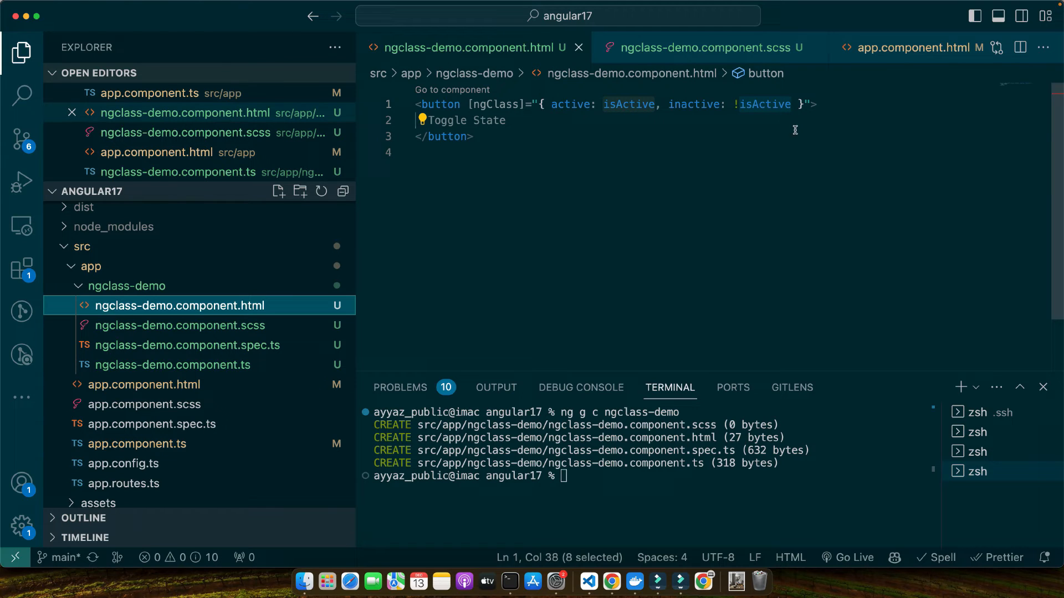
pyautogui.write('()')
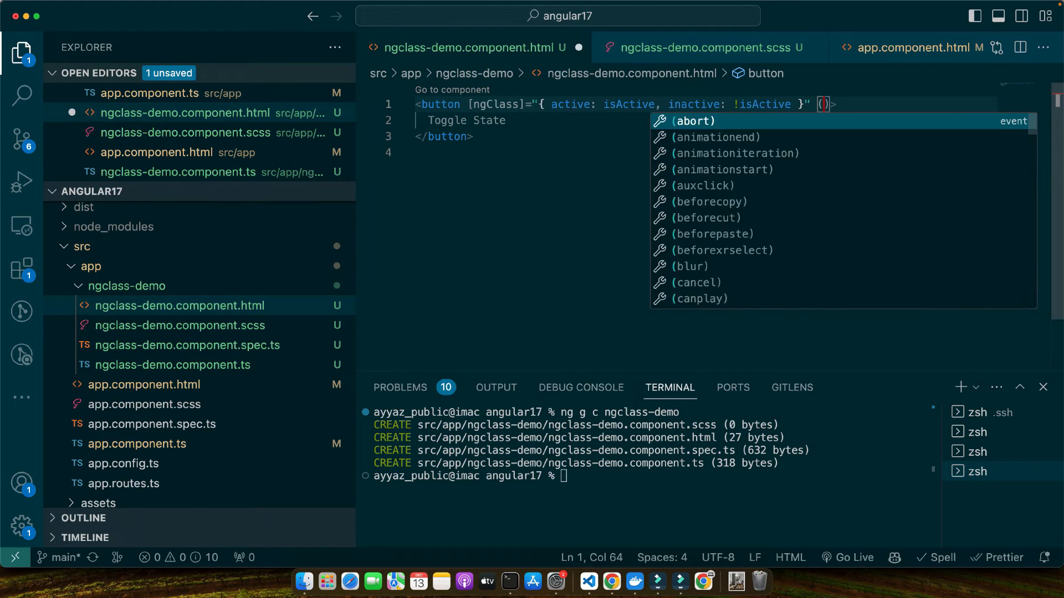
pyautogui.write('(click)="isActive =')
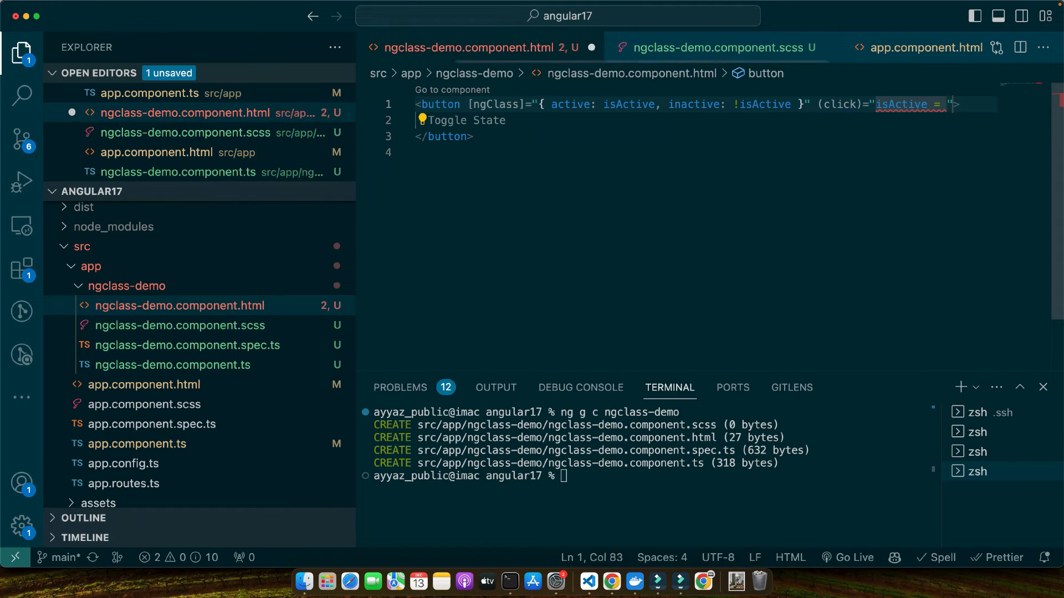
pyautogui.write('!isActive')
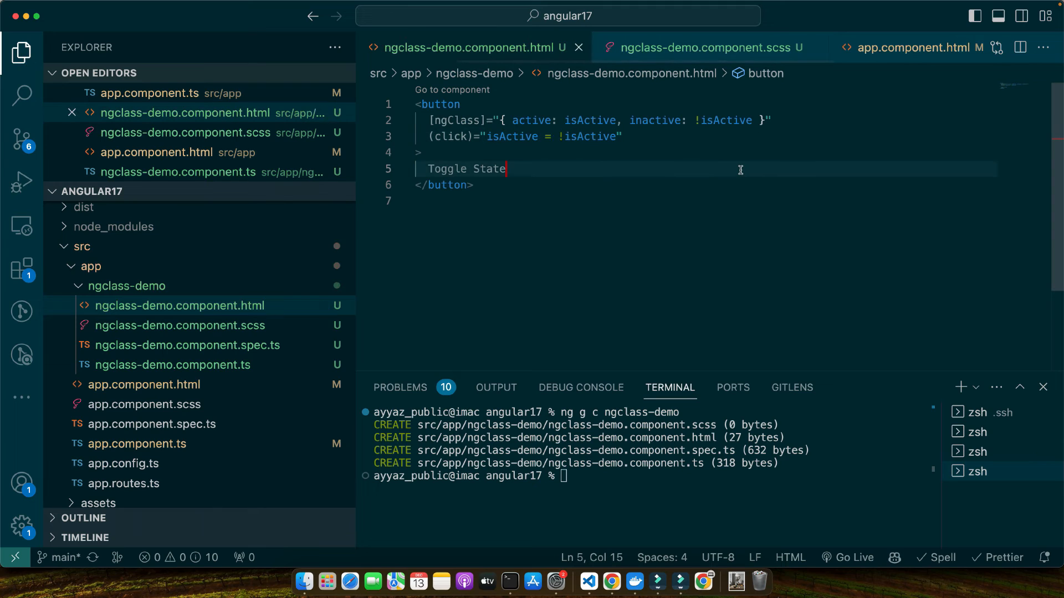
pyautogui.moveTo(276, 331)
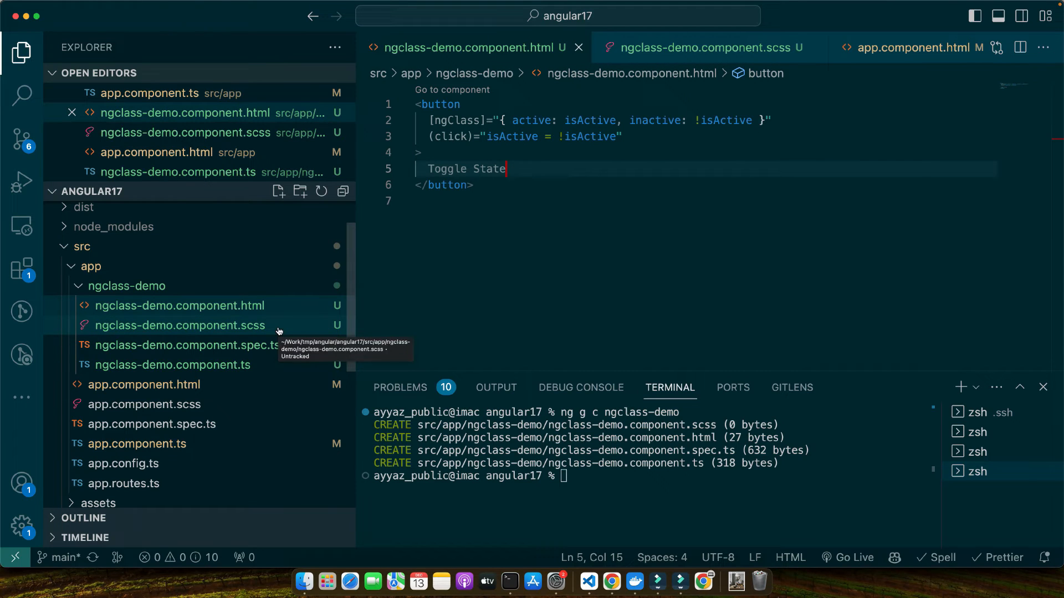
# Write .active (#4caf50) and .inactive (#555555) background rules with white text in the SCSS.
pyautogui.click(178, 325)
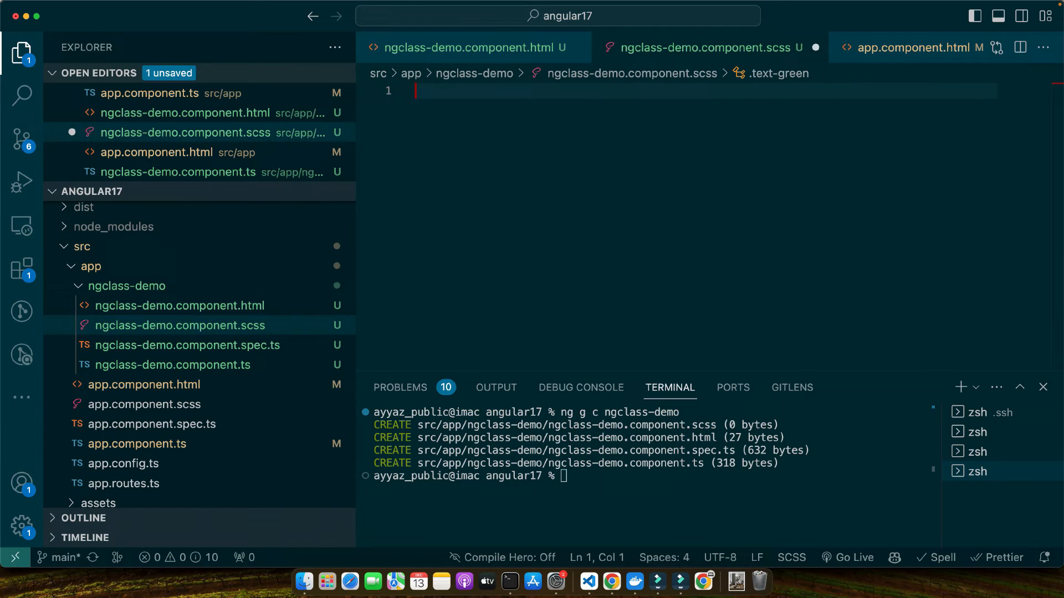
pyautogui.write('.active{}')
pyautogui.write('color: white;')
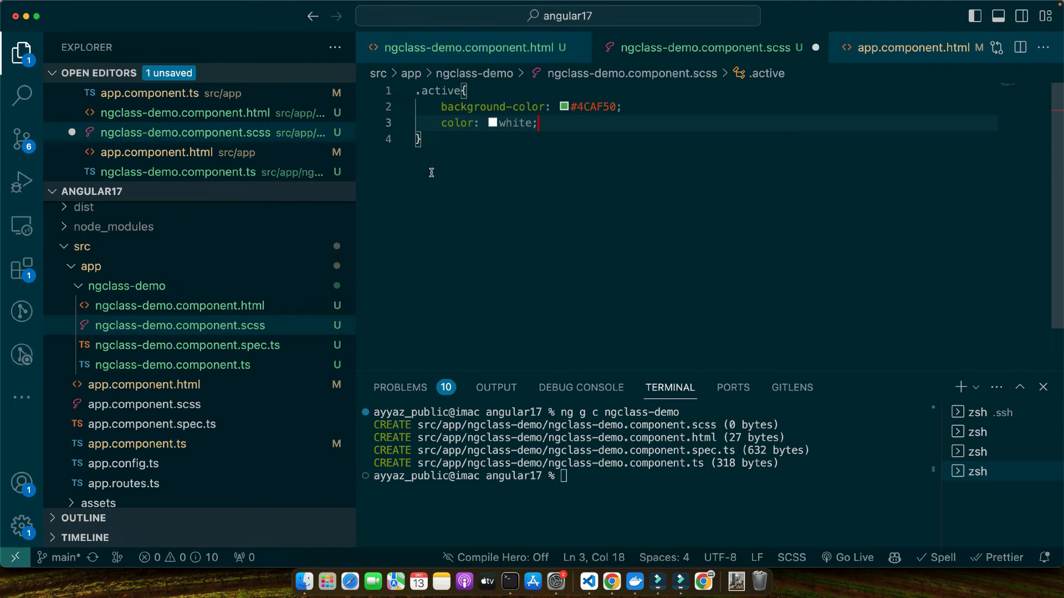
pyautogui.write('.inactive {')
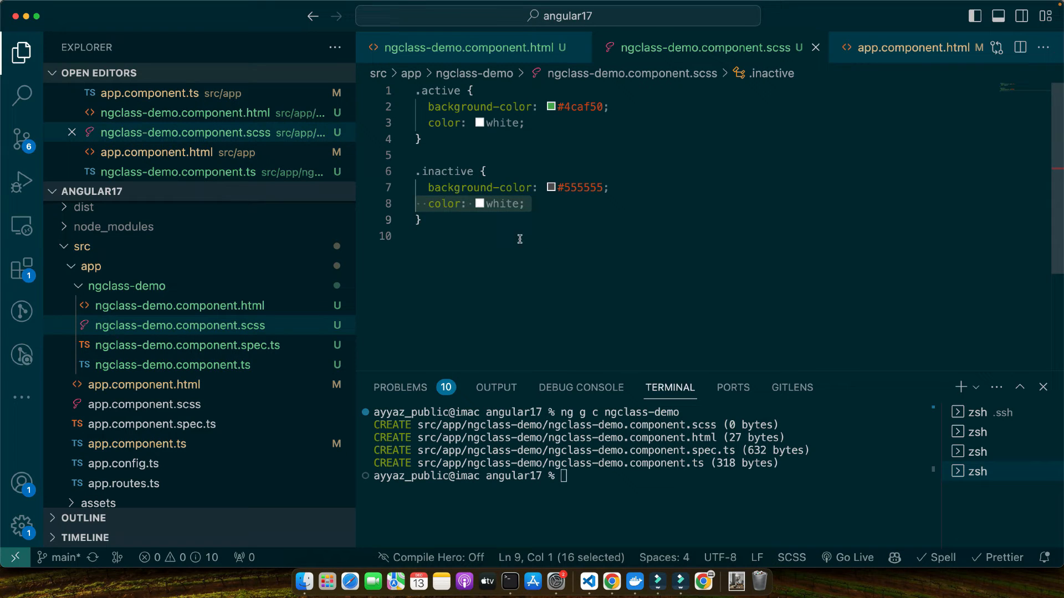
pyautogui.click(181, 365)
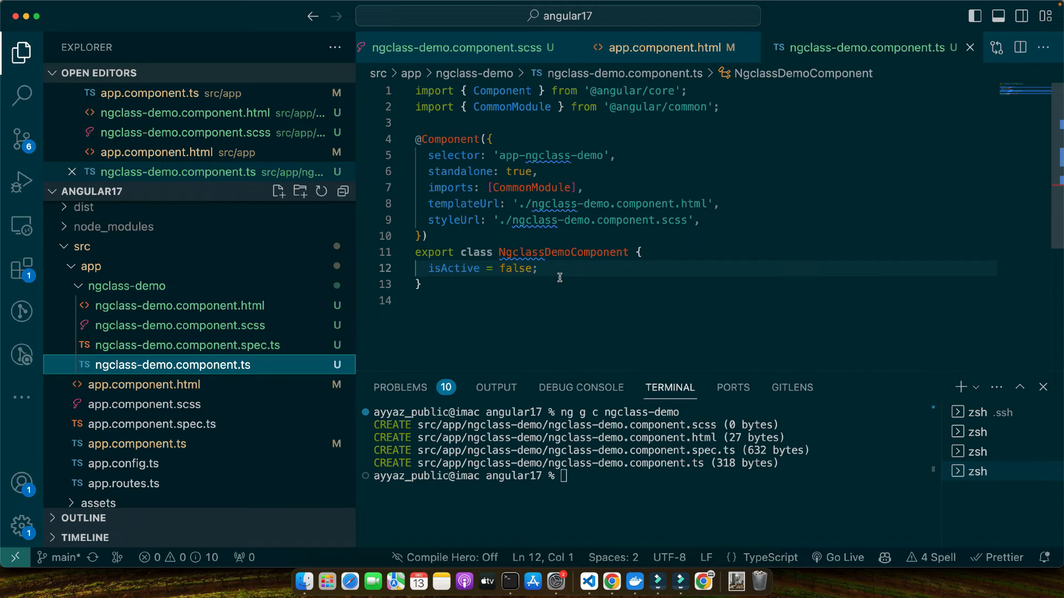
# Change isActive from false to true, then click Toggle State twice to watch it switch colours.
pyautogui.doubleClick(515, 268)
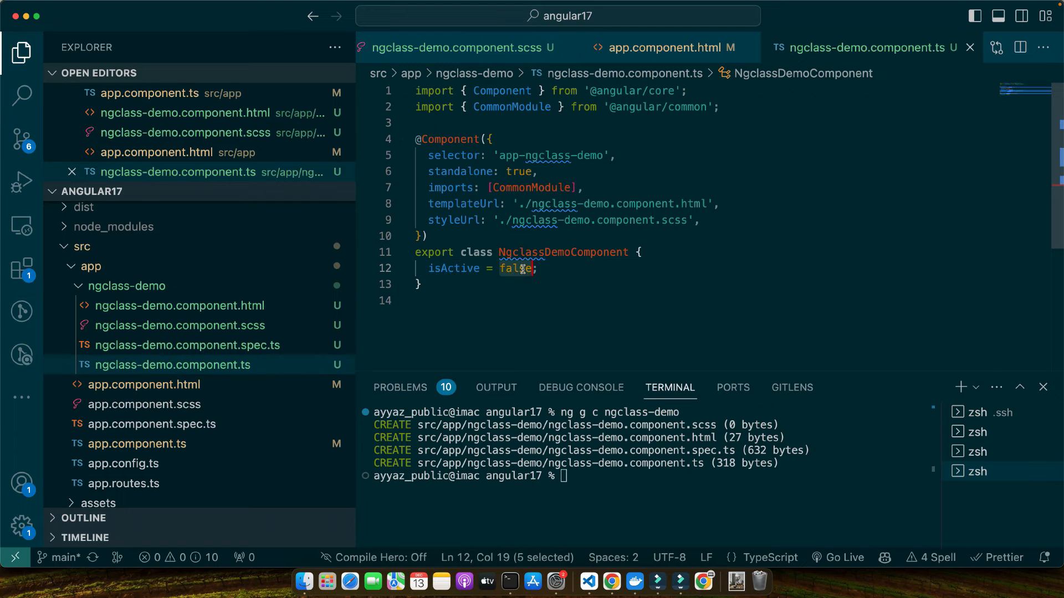
pyautogui.write('true')
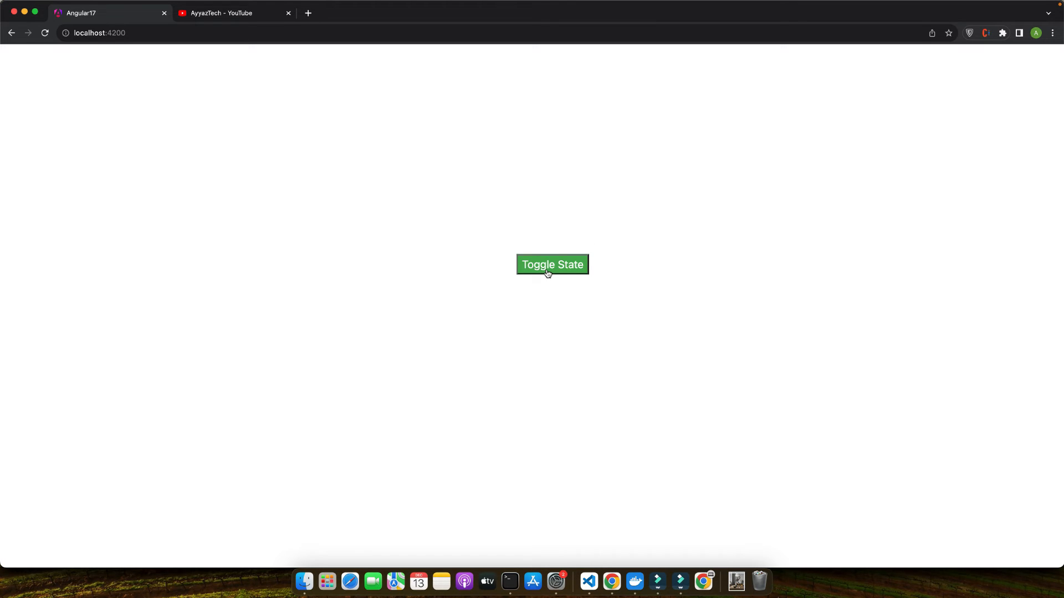
pyautogui.click(552, 264)
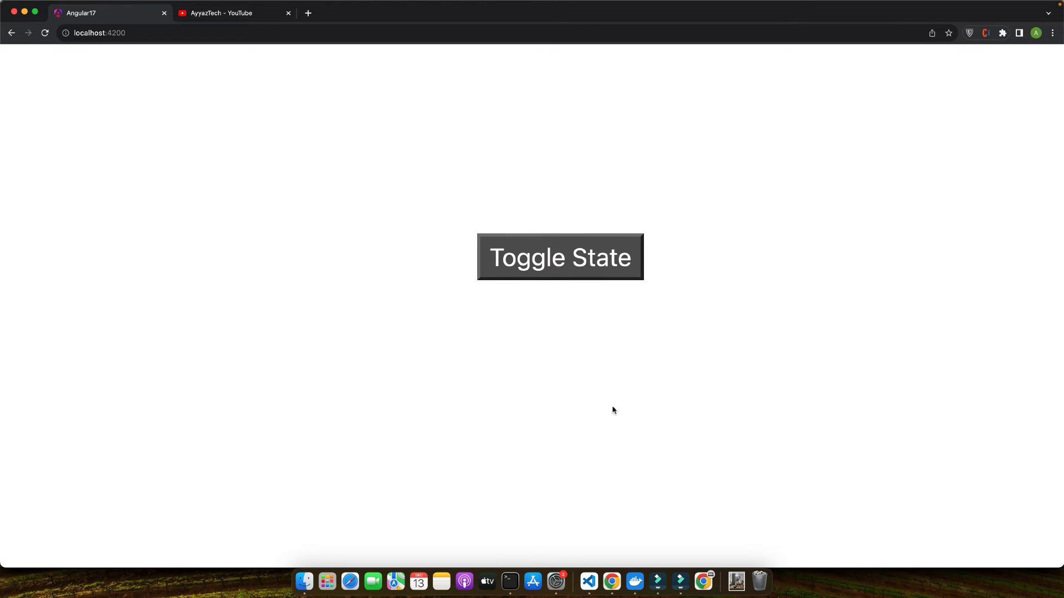
pyautogui.click(559, 257)
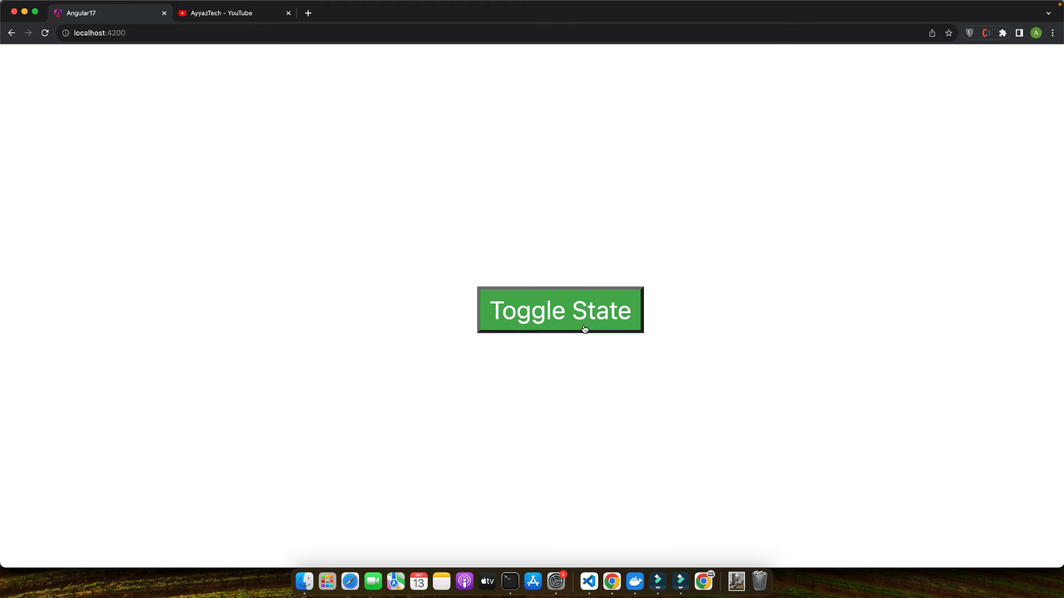
pyautogui.moveTo(588, 581)
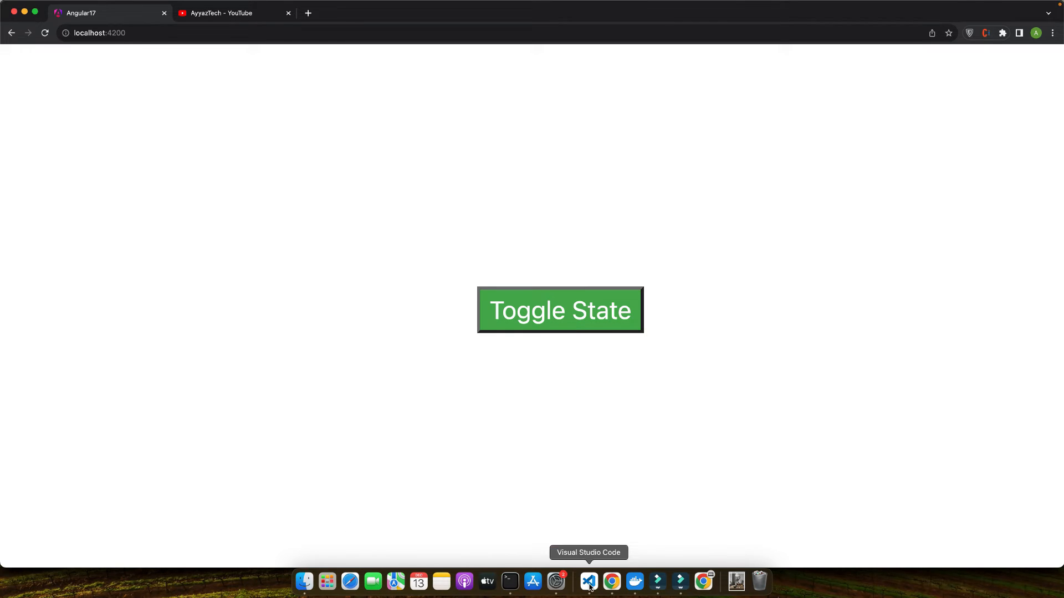
# Add getDynamicClass() returning this.isActive ? 'active' : 'inactive' and bind the button's ngClass to getDynamicClass().
pyautogui.click(588, 581)
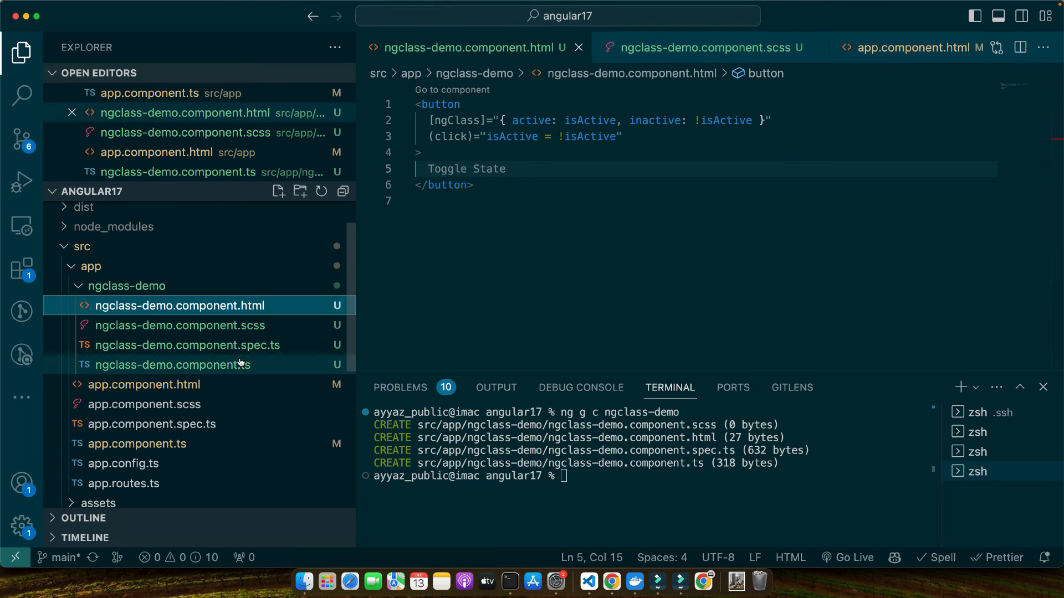
pyautogui.click(173, 365)
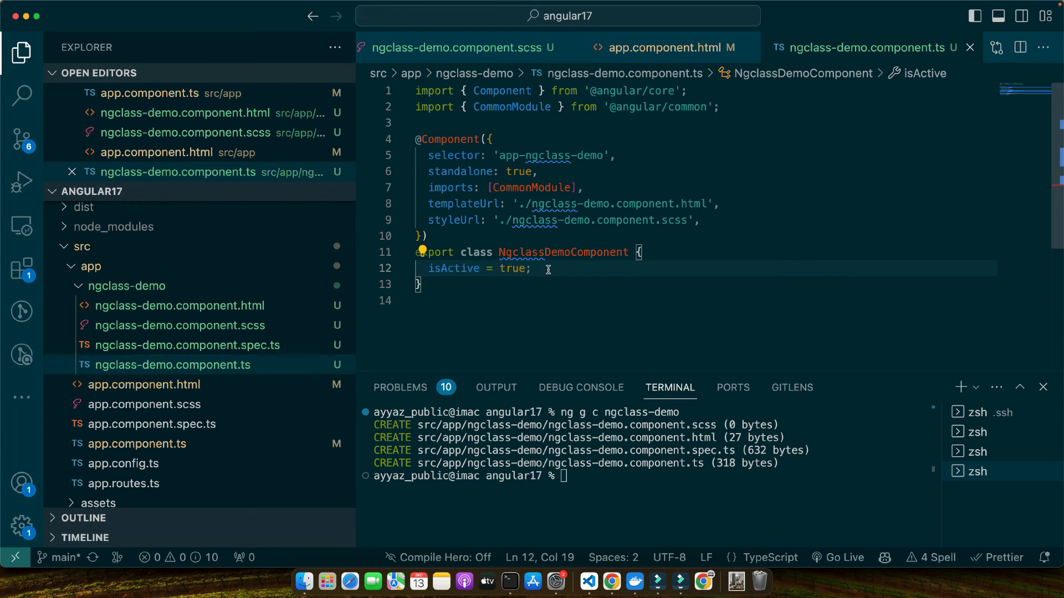
pyautogui.write('getDynamicClass(){')
pyautogui.write("return this.isActive ? 'active' : 'inactive';")
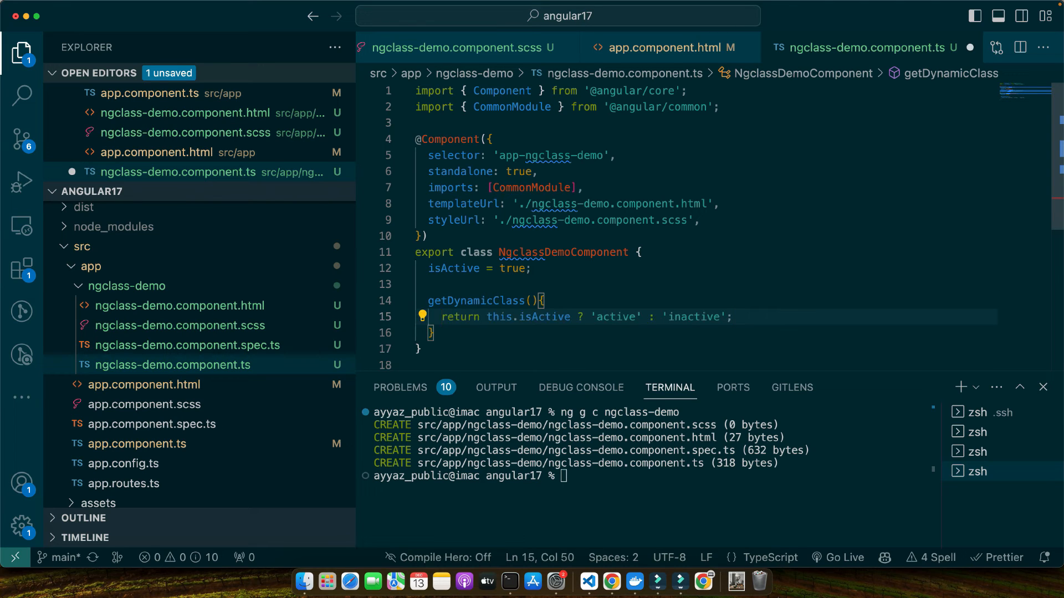
pyautogui.doubleClick(545, 317)
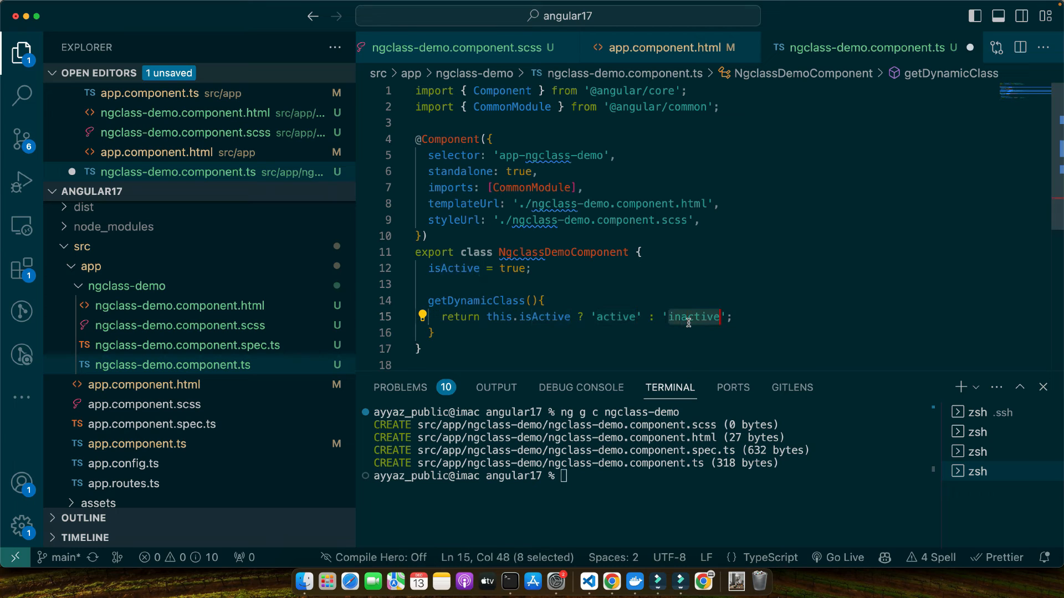
pyautogui.click(179, 305)
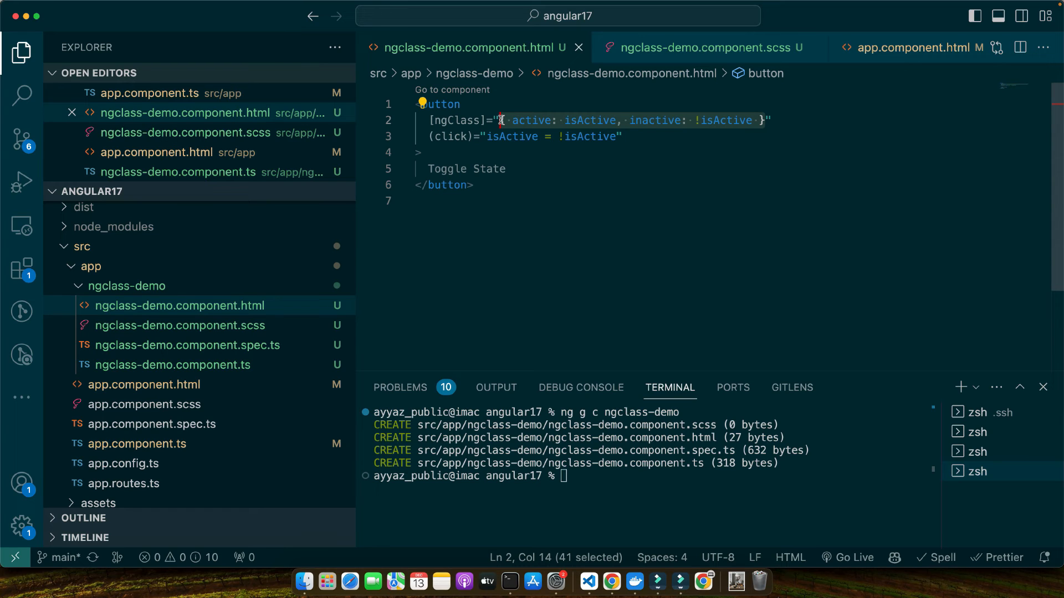
pyautogui.write('getDynamicClass')
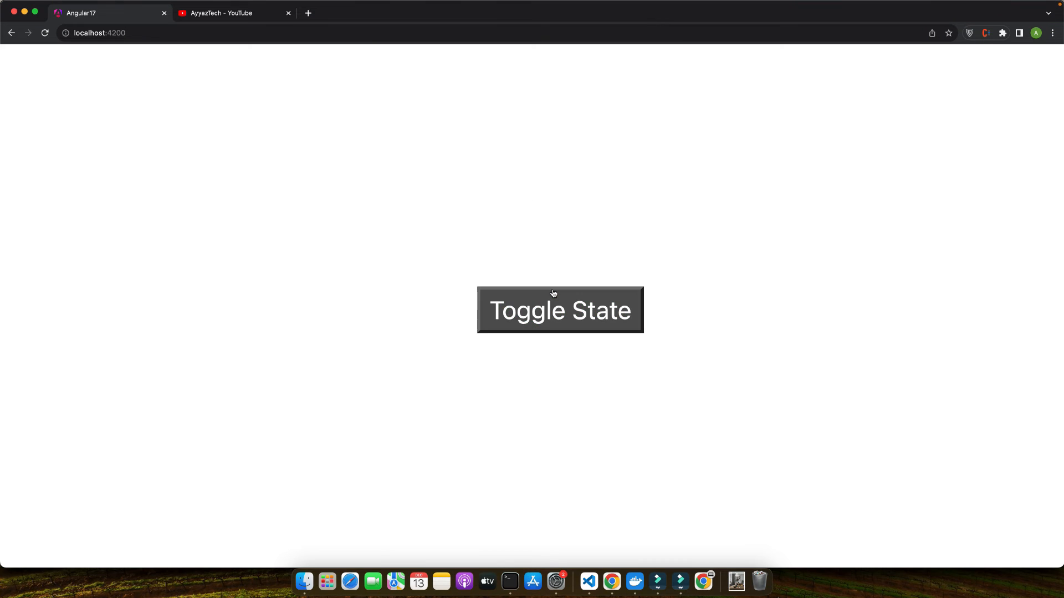
pyautogui.moveTo(386, 199)
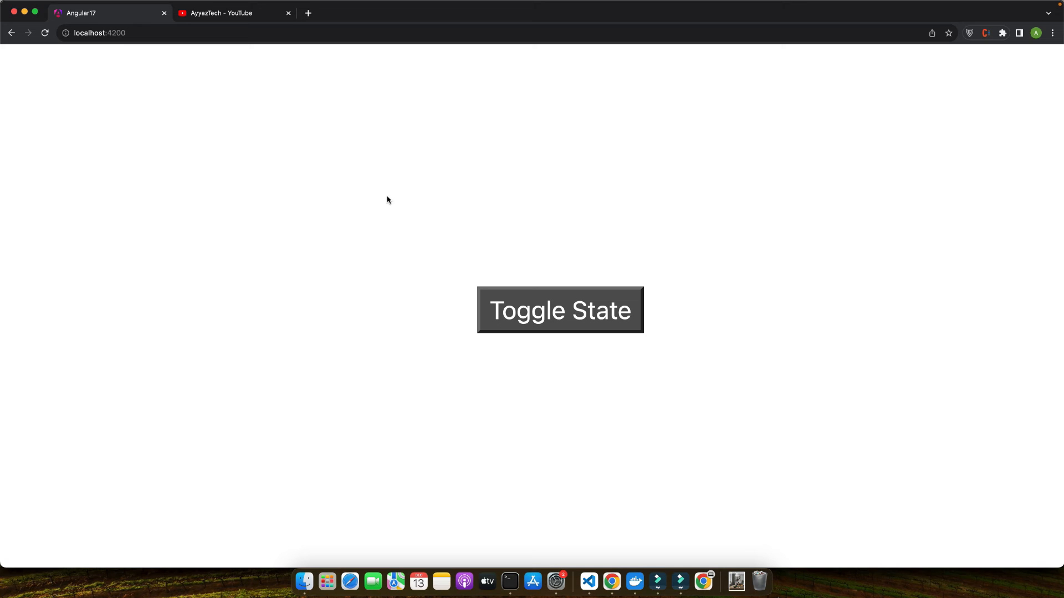
pyautogui.moveTo(384, 178)
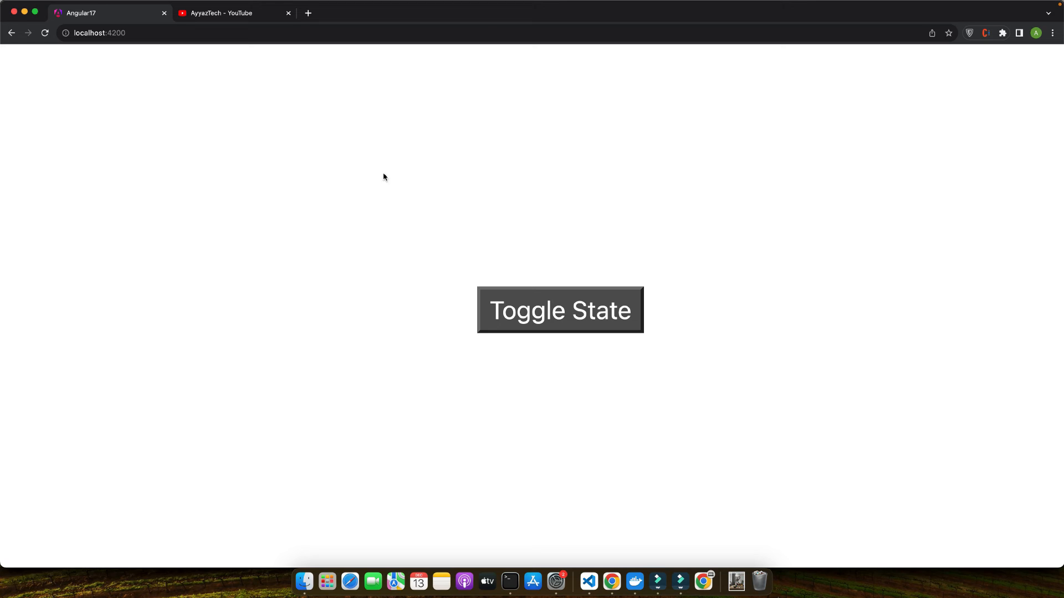
# Return to ngclass-demo.component.html showing the button's ngClass calling getDynamicClass().
pyautogui.press('F12')
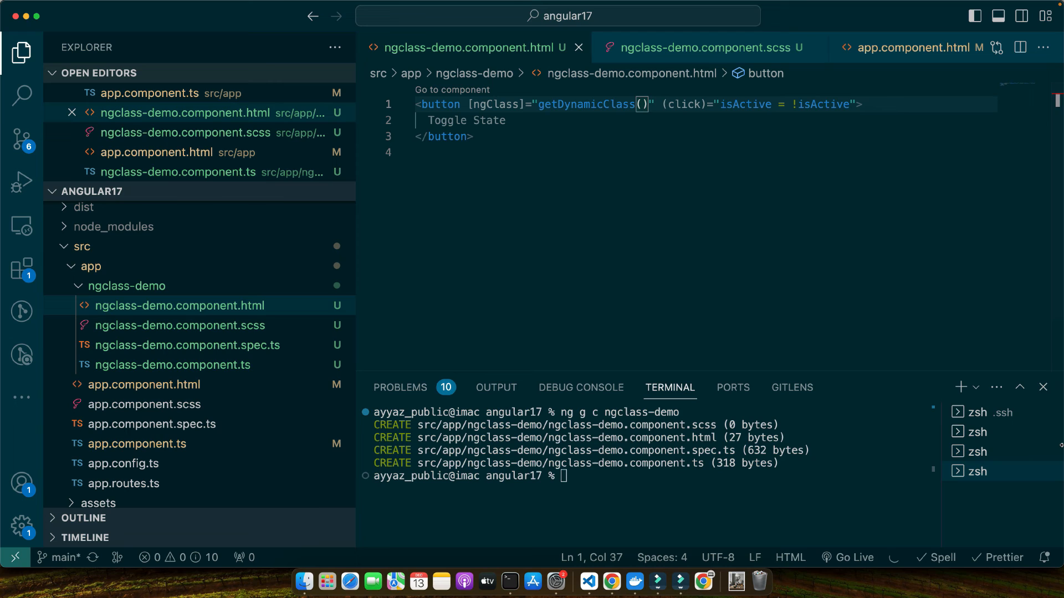
# Bring Chrome at localhost:4200 forward to check the app in the developer console.
pyautogui.click(975, 432)
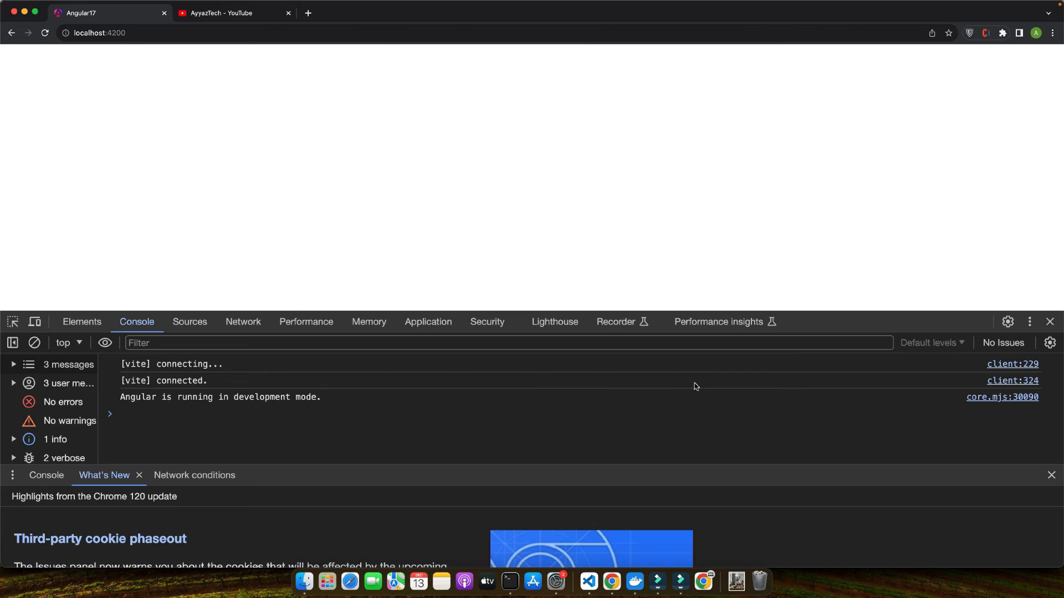
pyautogui.moveTo(703, 272)
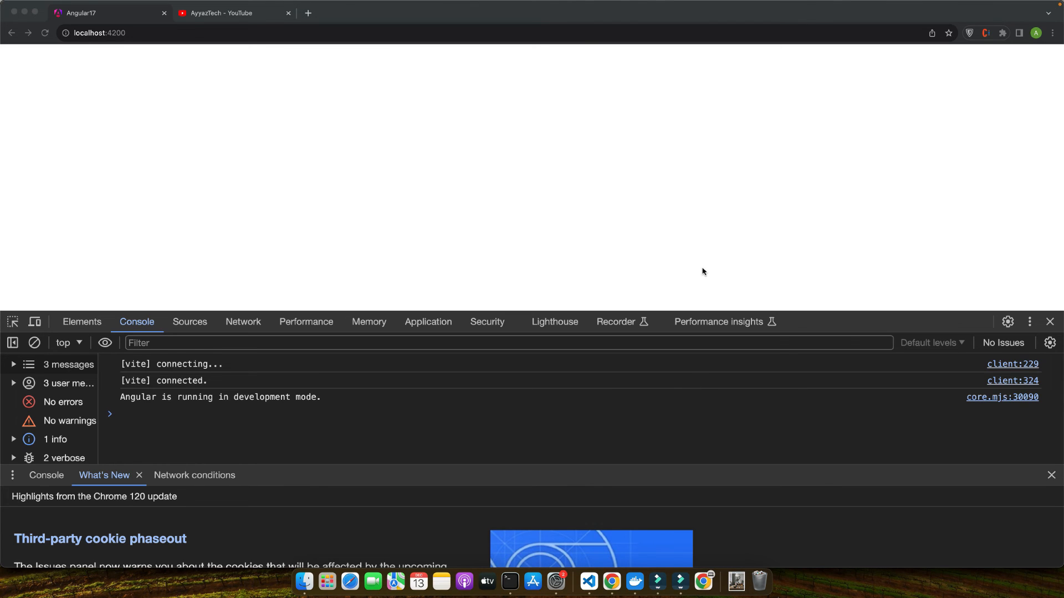